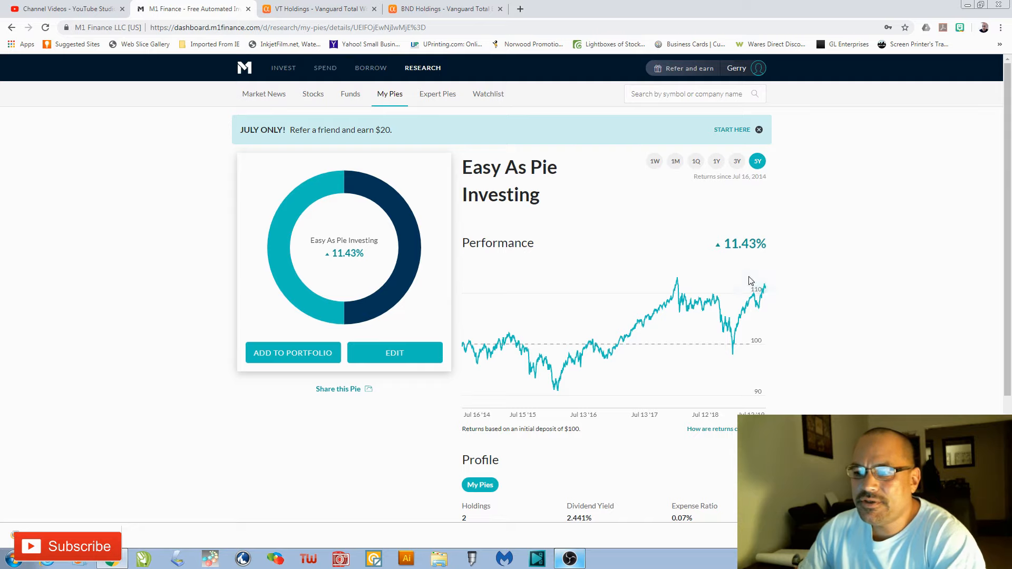
mouse_move(566, 176)
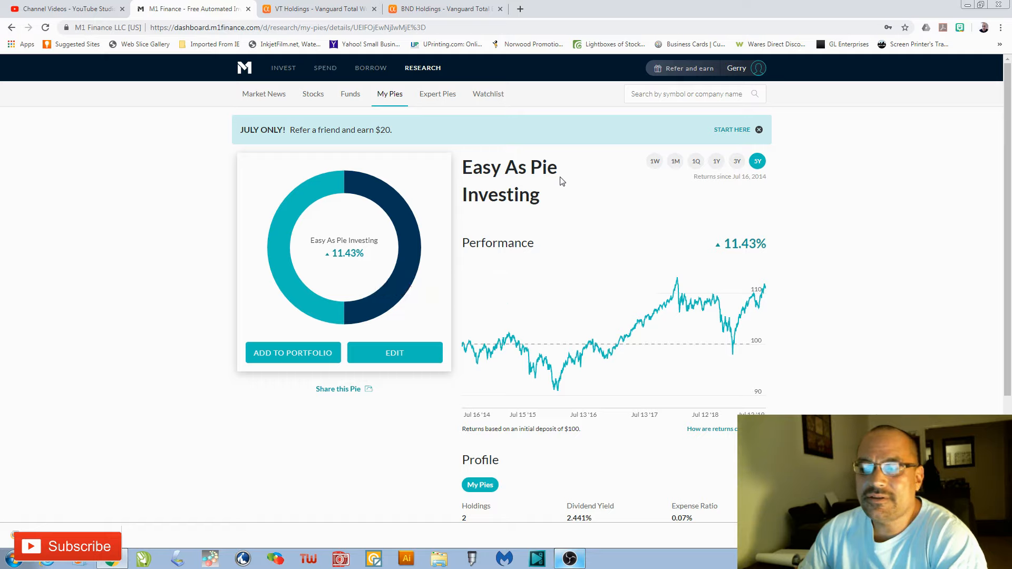
mouse_move(571, 180)
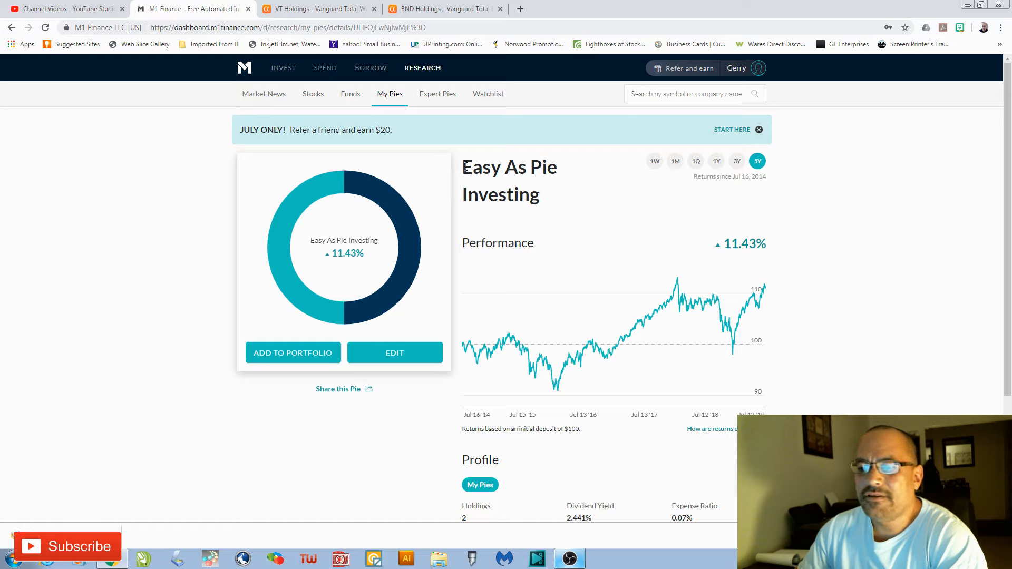
Scroll VT's holdings to the Top 10 table and highlight the 7,966 total holdings.
left_click_drag(463, 166, 543, 194)
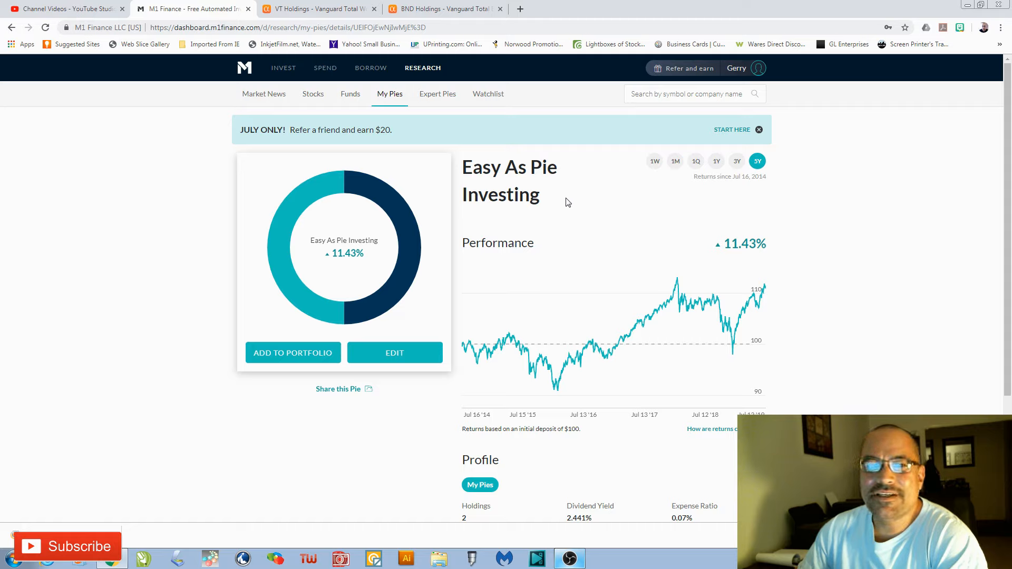
mouse_move(608, 216)
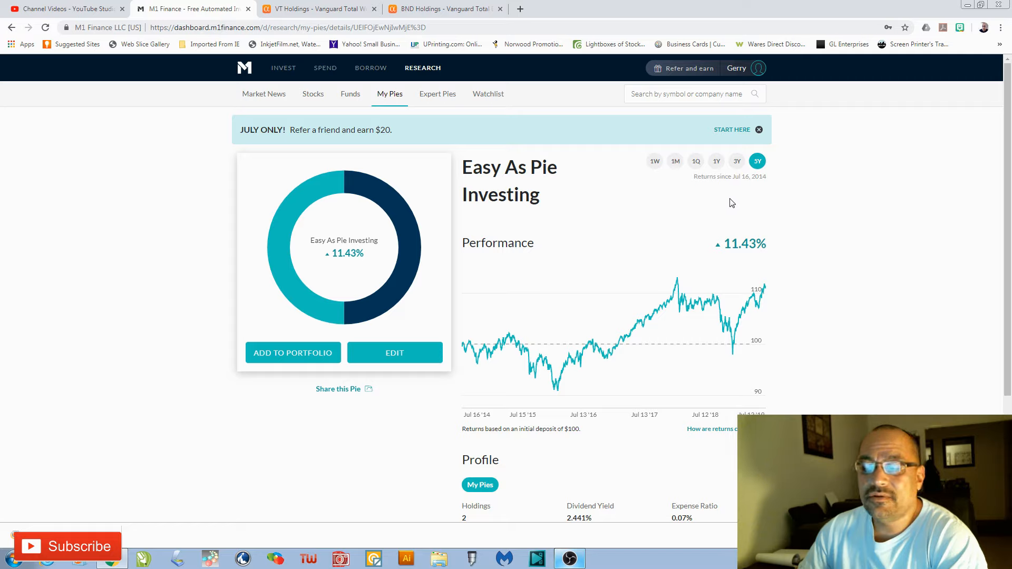
mouse_move(785, 204)
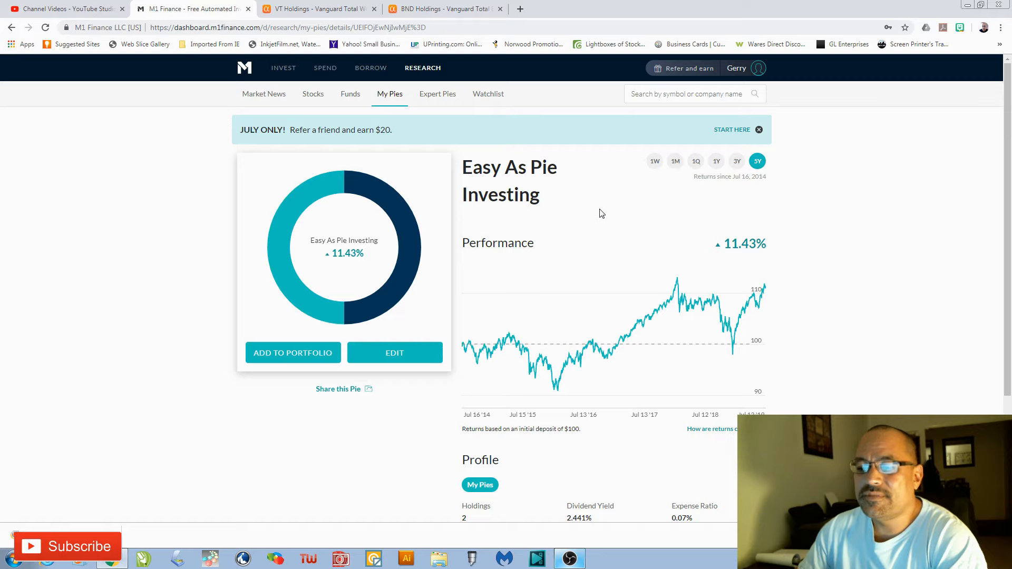
mouse_move(633, 213)
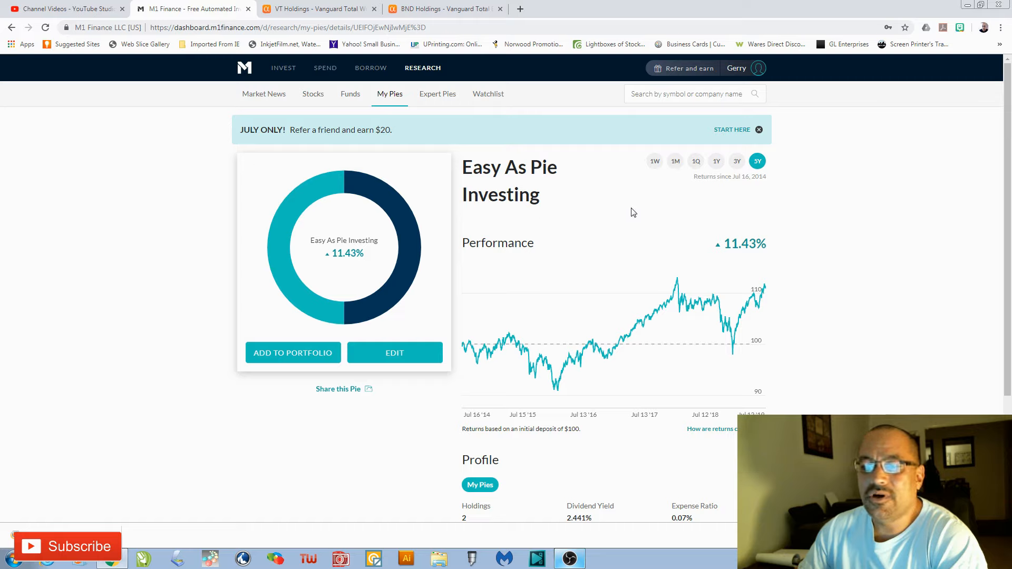
mouse_move(635, 209)
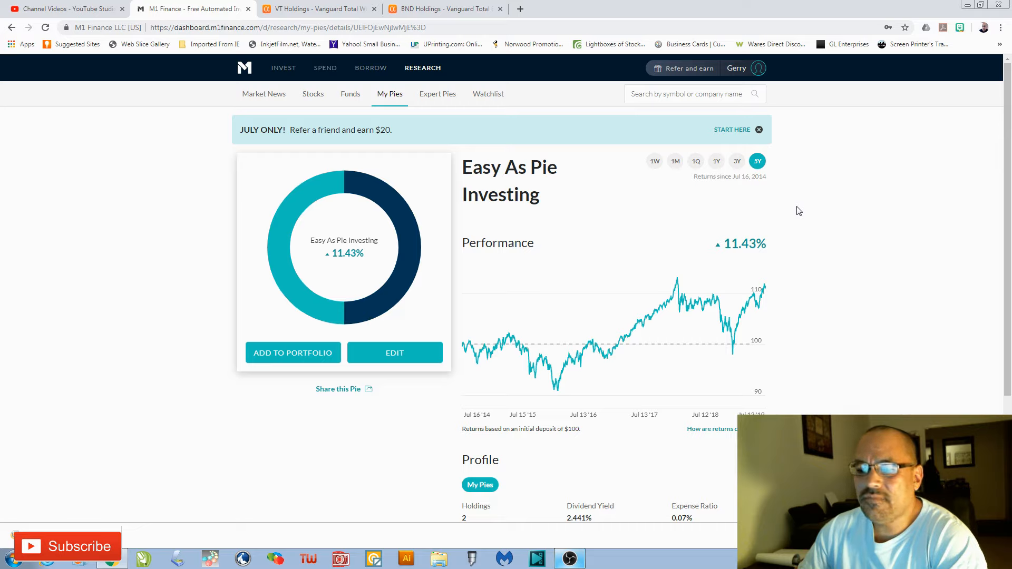
mouse_move(661, 197)
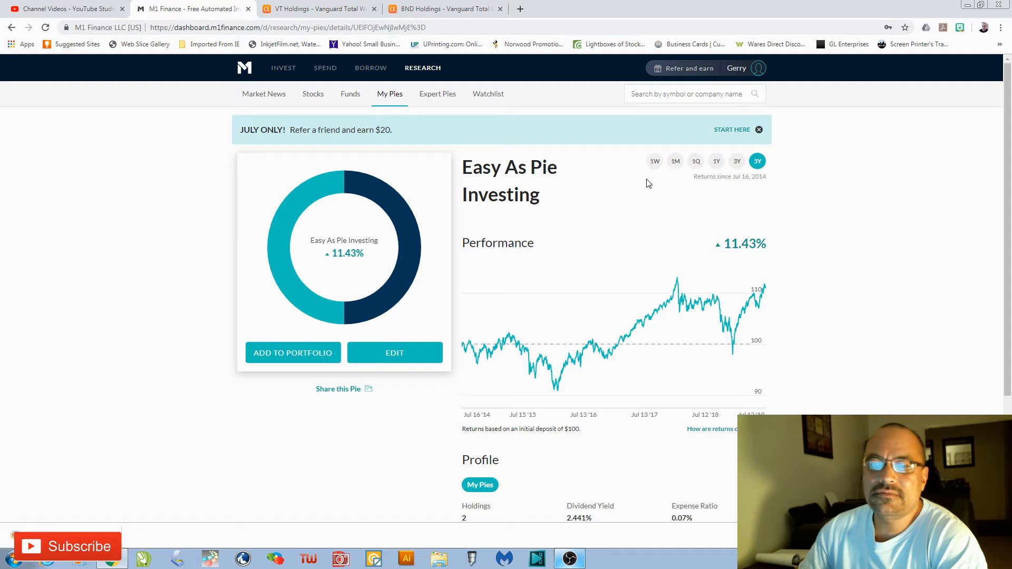
mouse_move(397, 148)
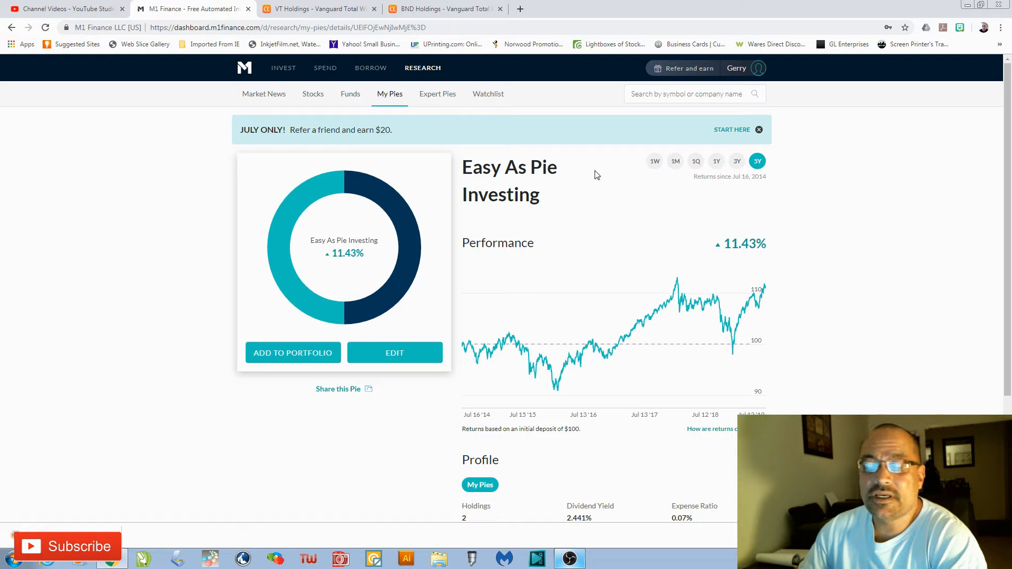
mouse_move(581, 154)
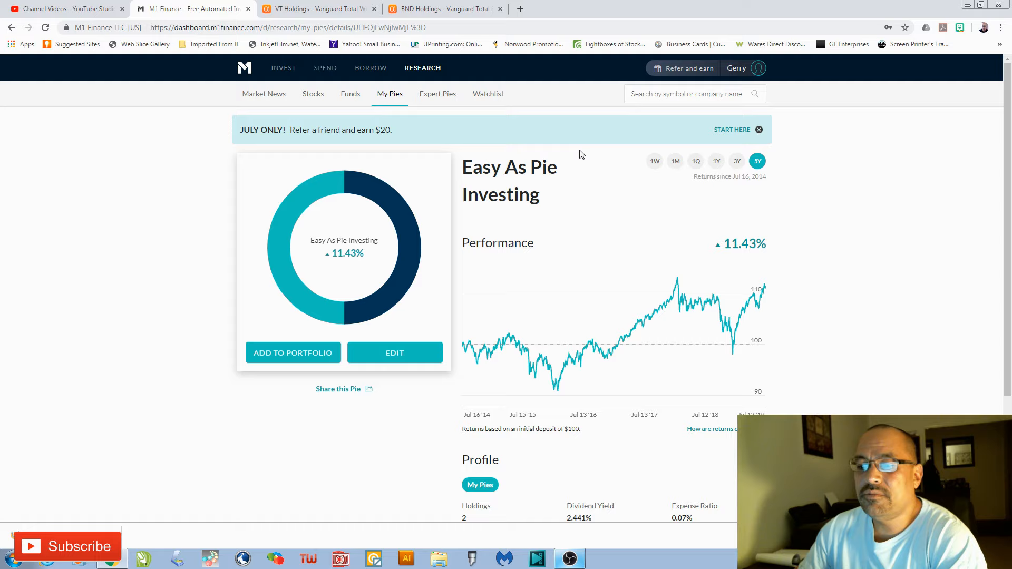
mouse_move(388, 143)
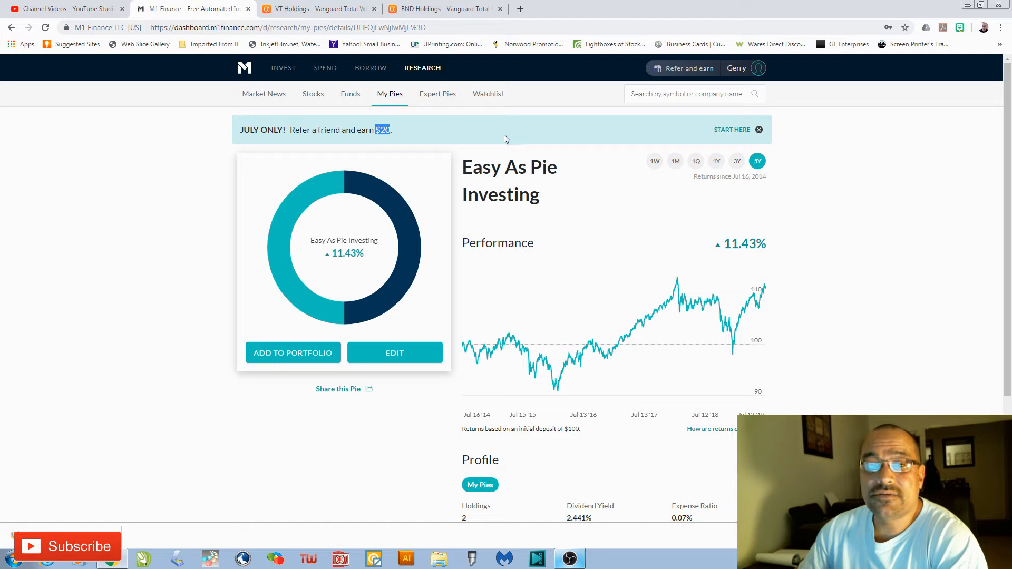
mouse_move(579, 162)
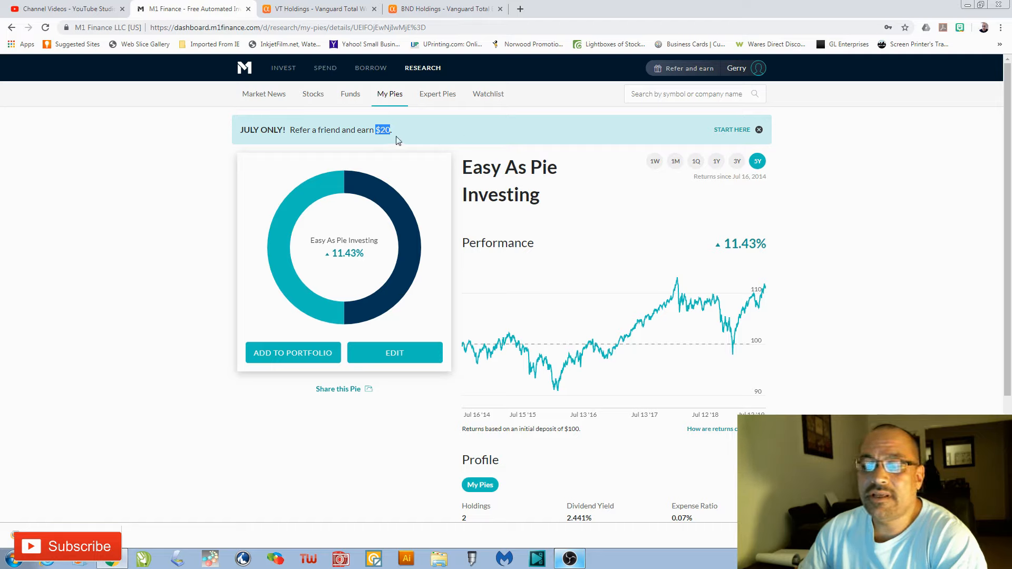
mouse_move(437, 136)
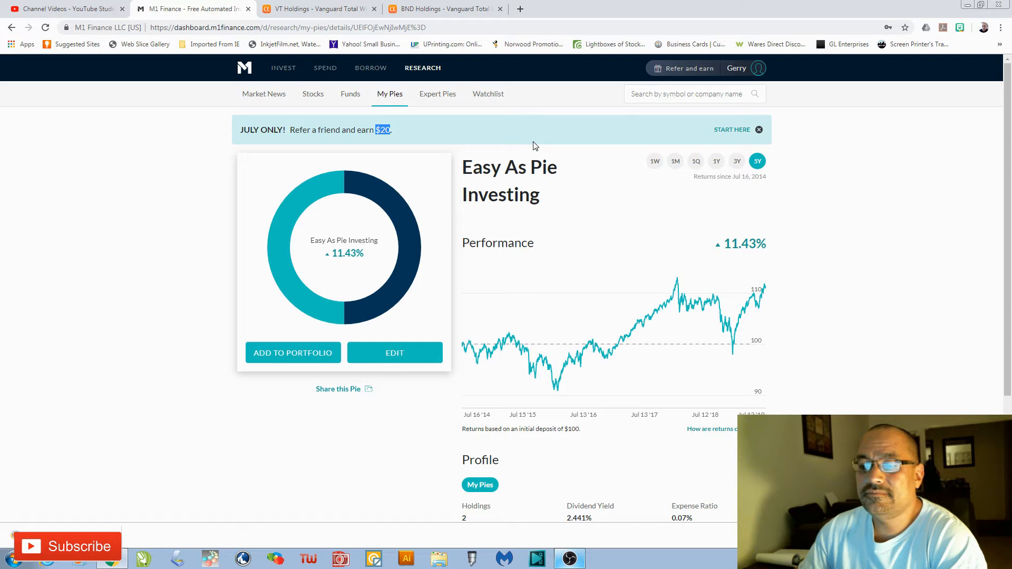
mouse_move(558, 142)
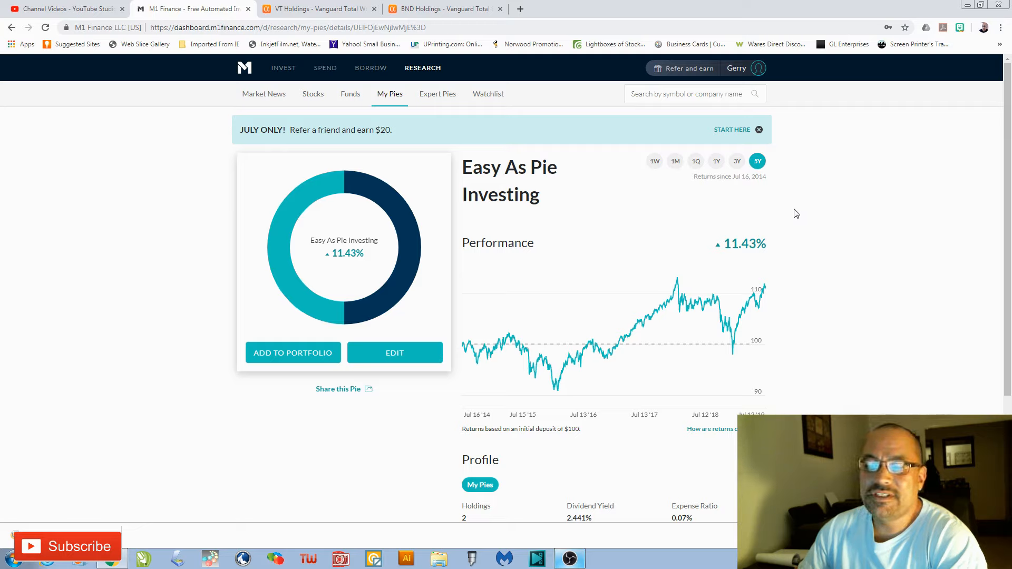
mouse_move(796, 228)
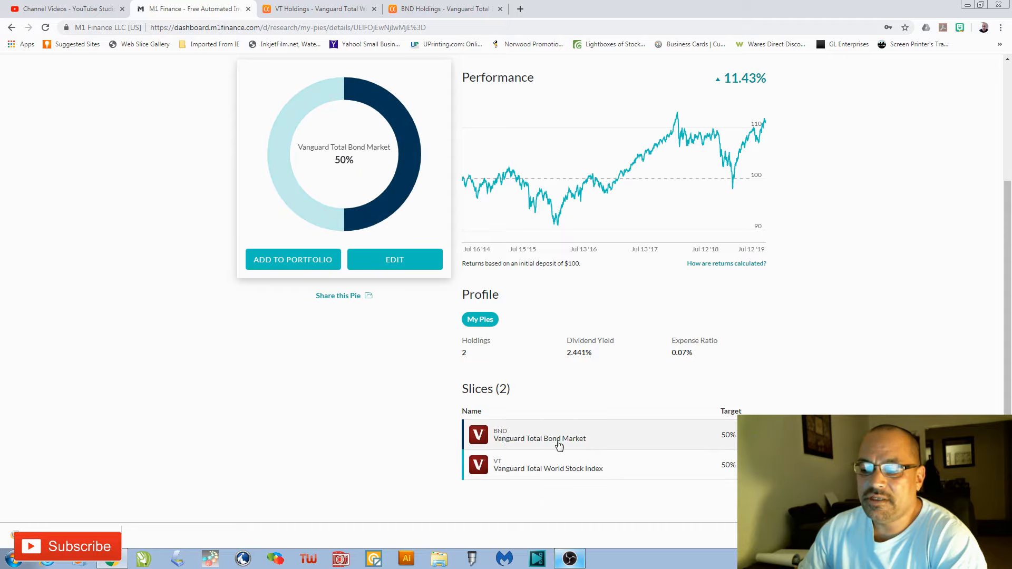
mouse_move(576, 396)
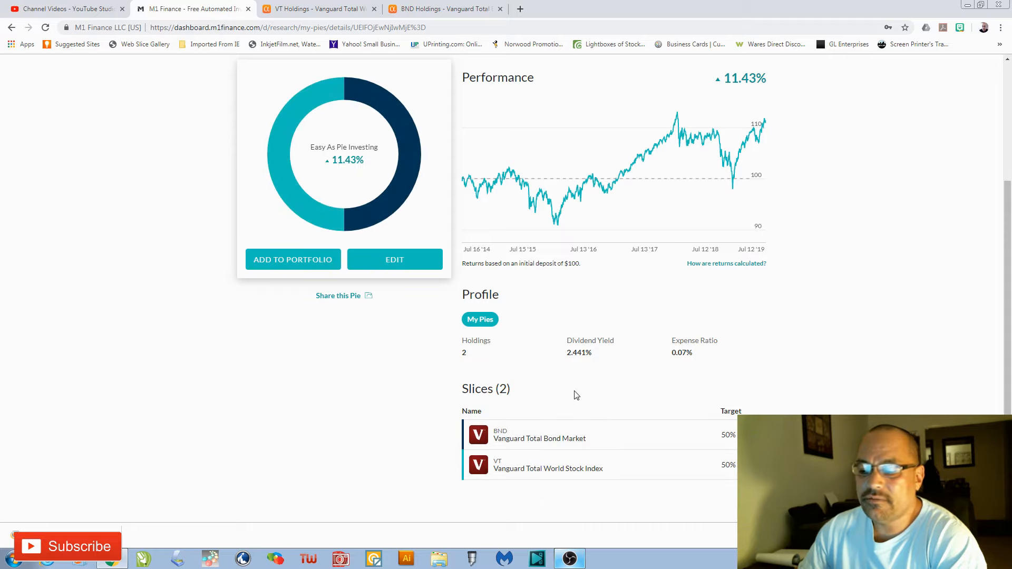
mouse_move(673, 358)
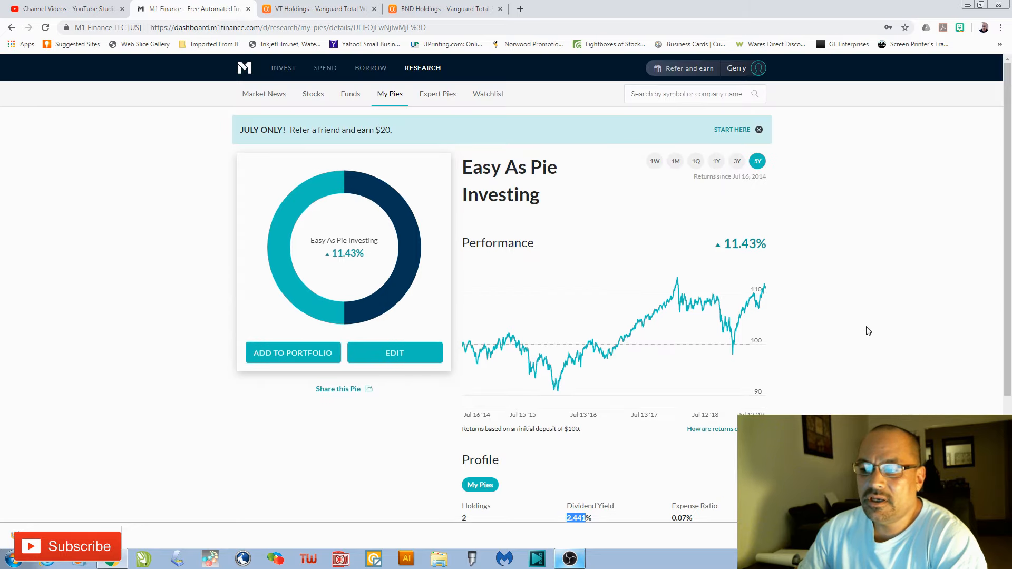
mouse_move(851, 235)
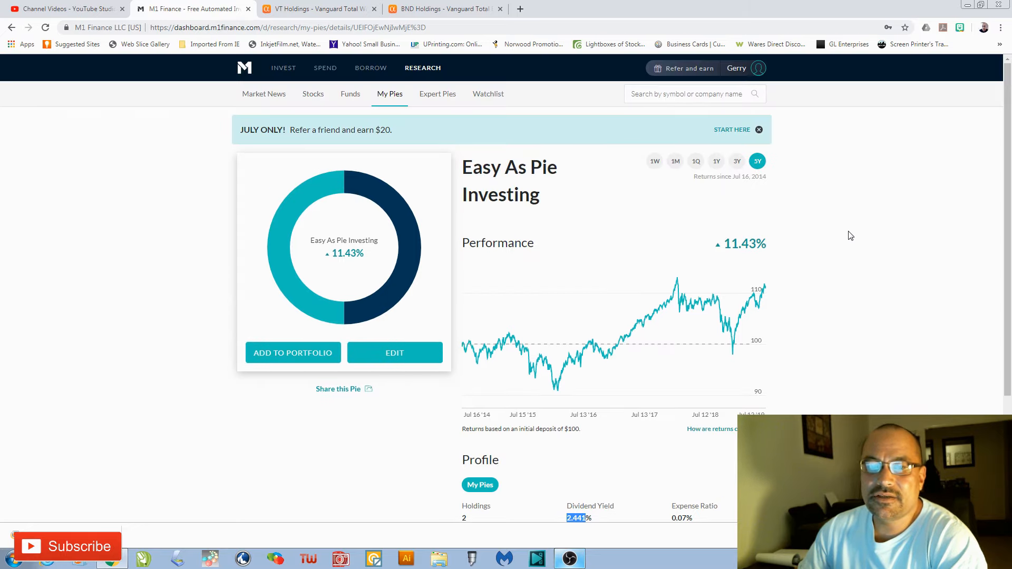
mouse_move(745, 213)
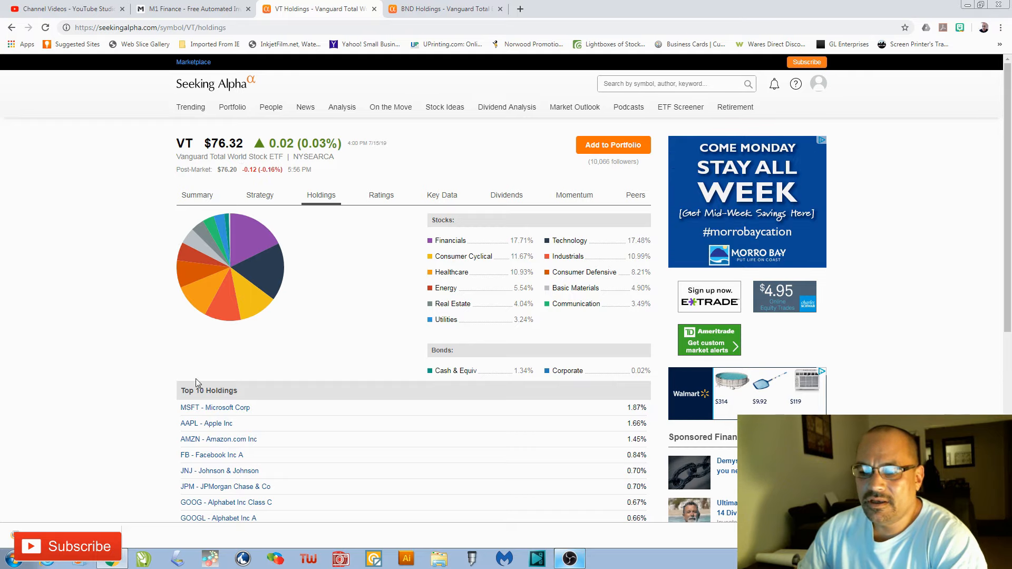
scroll("down", 3)
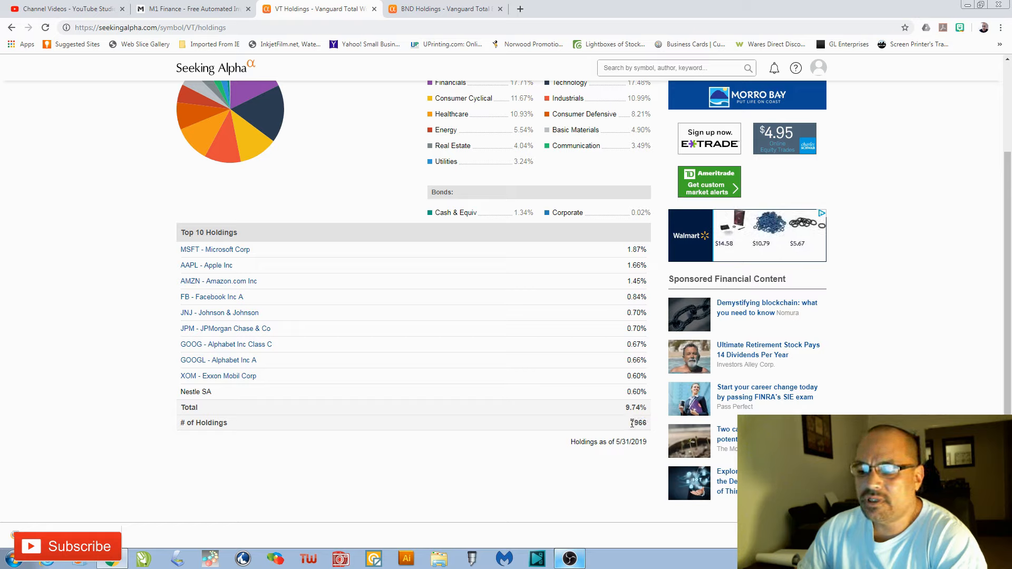
double_click(637, 423)
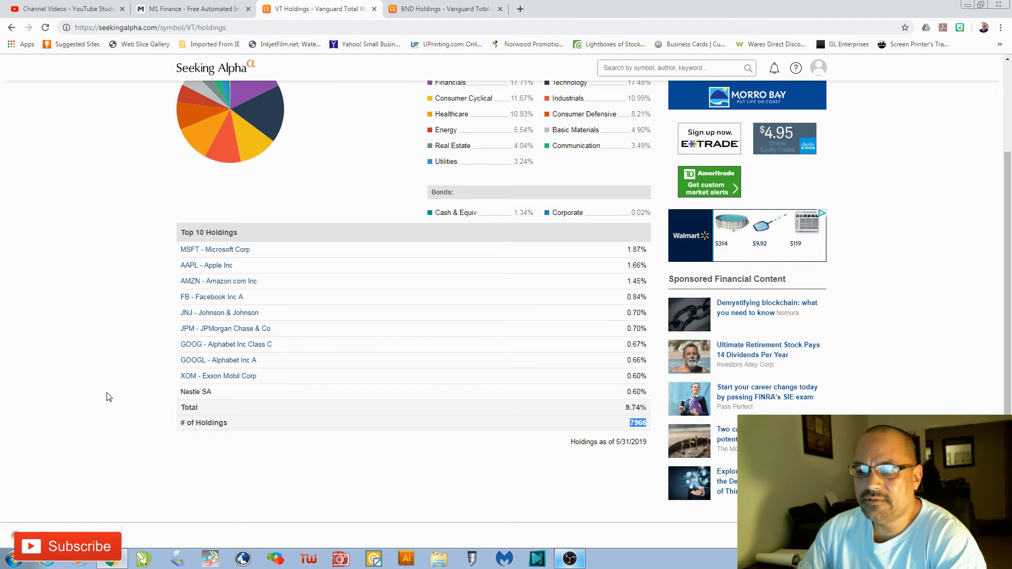
scroll("up", 3)
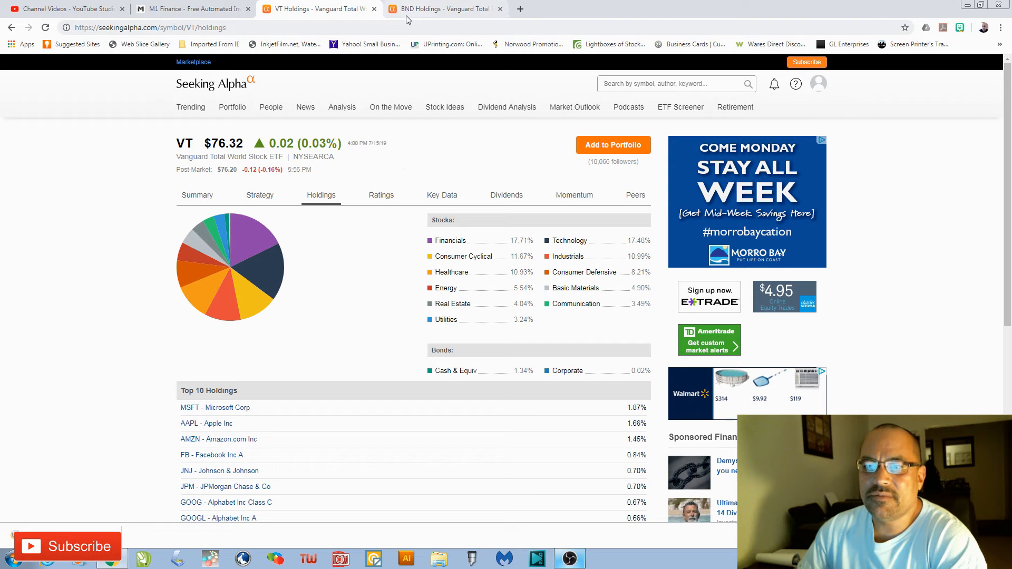
left_click(442, 8)
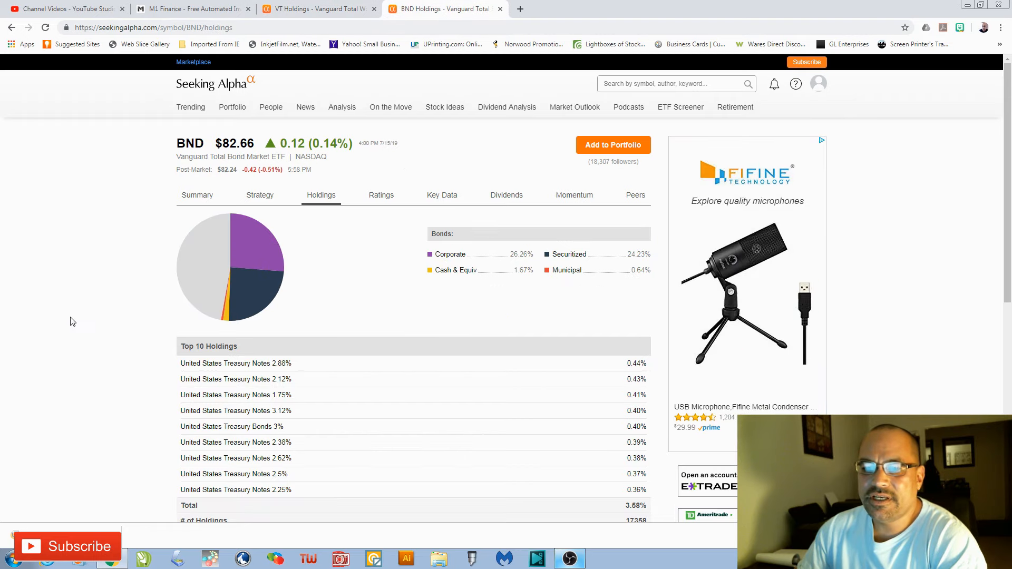
mouse_move(127, 355)
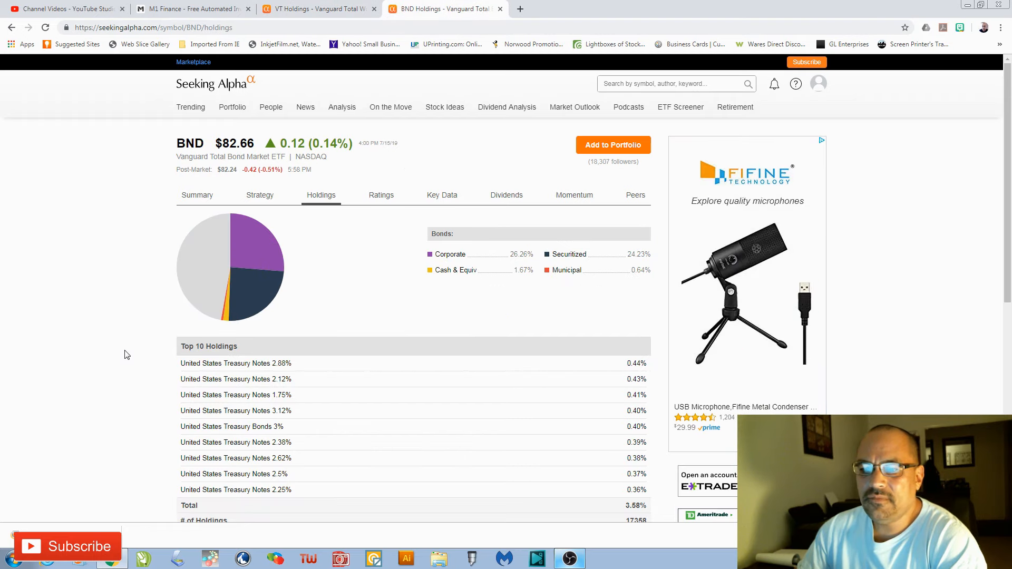
mouse_move(129, 248)
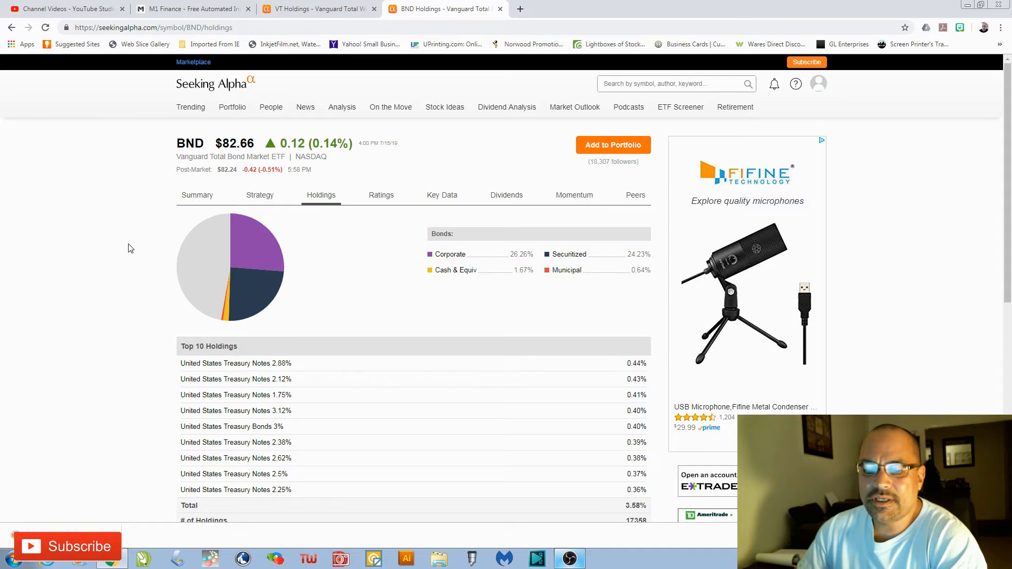
mouse_move(155, 357)
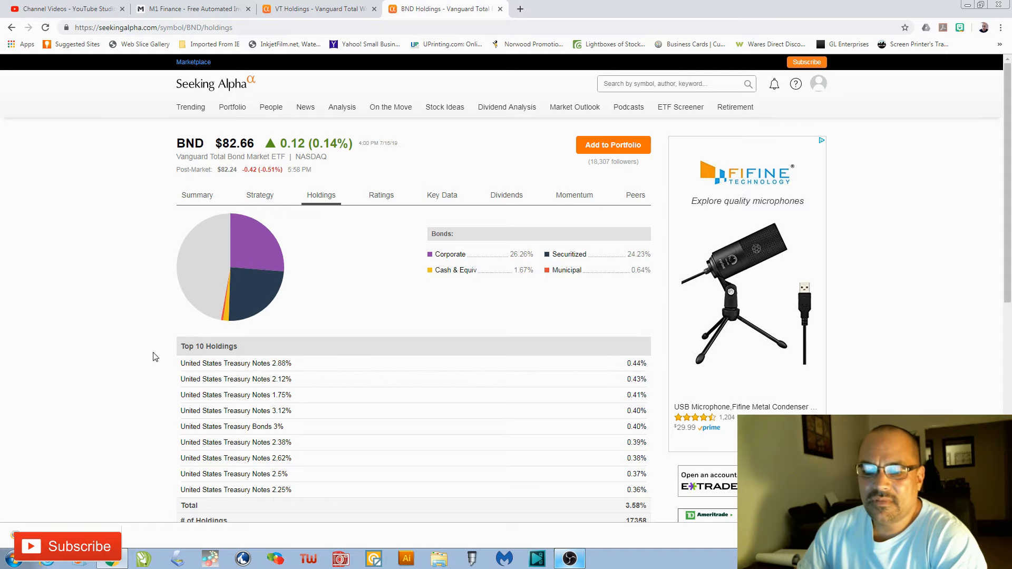
scroll("down", 3)
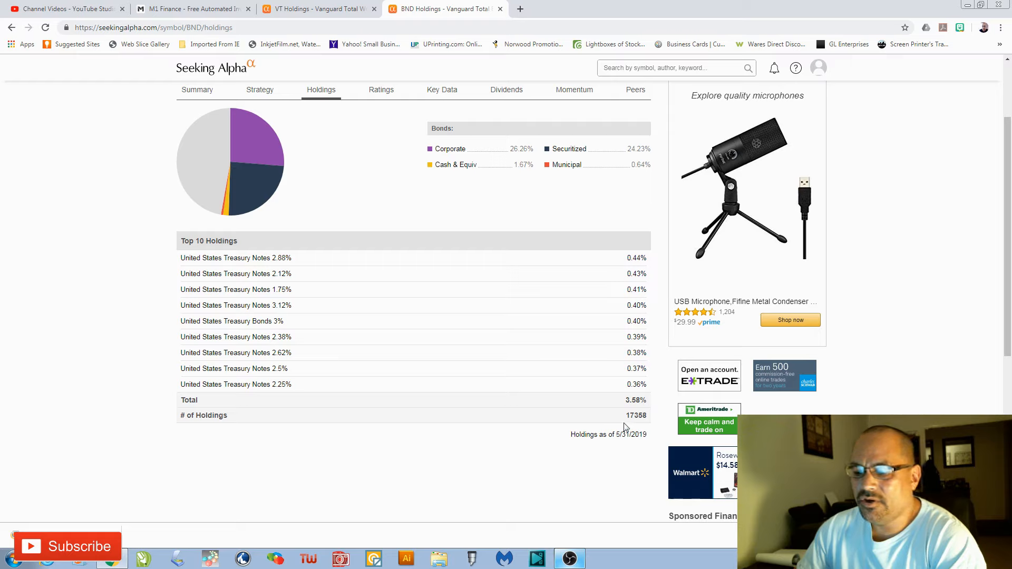
double_click(636, 415)
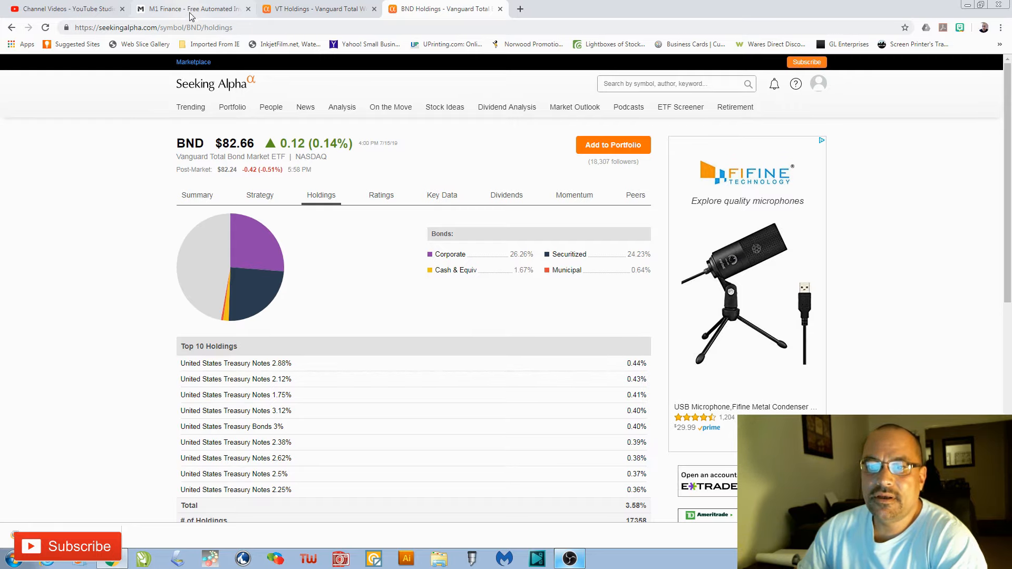
Return to M1 Finance and scroll to the Easy As Pie slices, BND and VT at 50%.
left_click(193, 8)
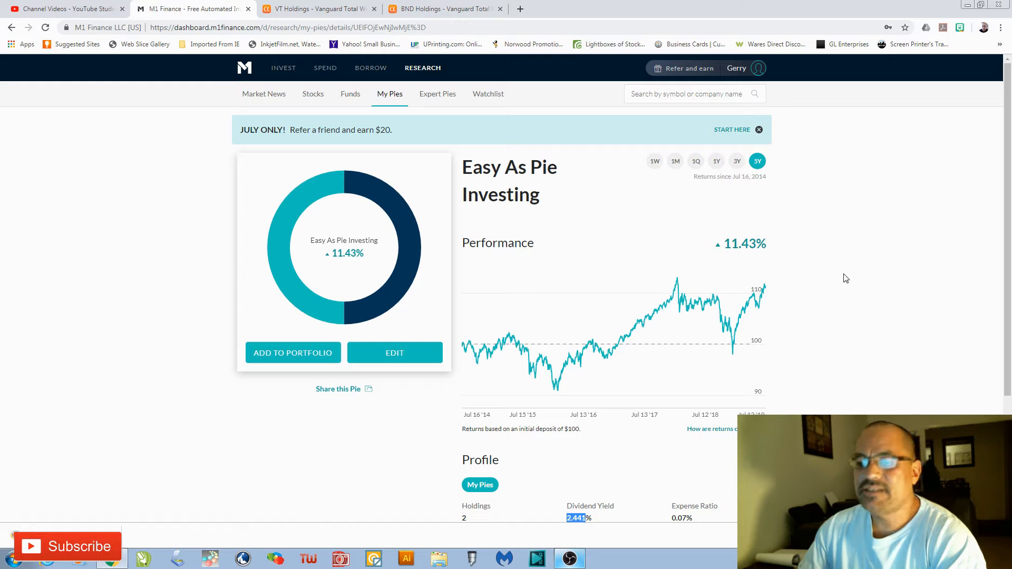
mouse_move(842, 262)
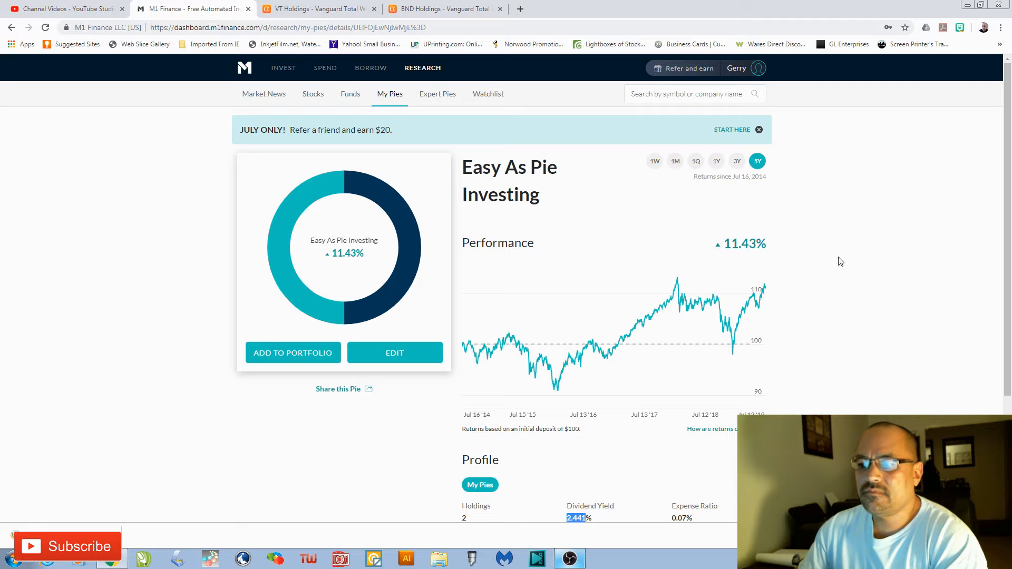
mouse_move(809, 236)
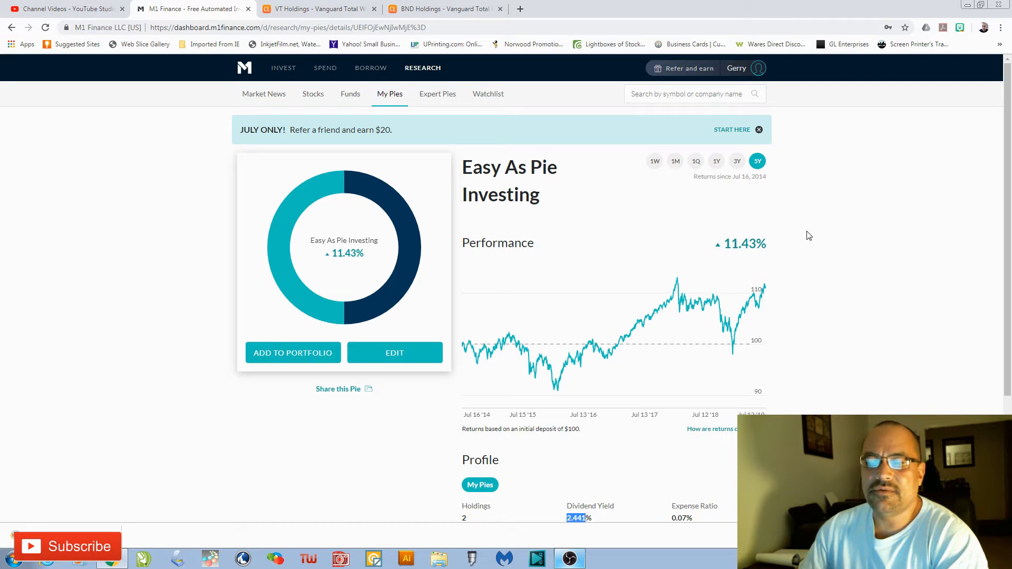
scroll("down", 3)
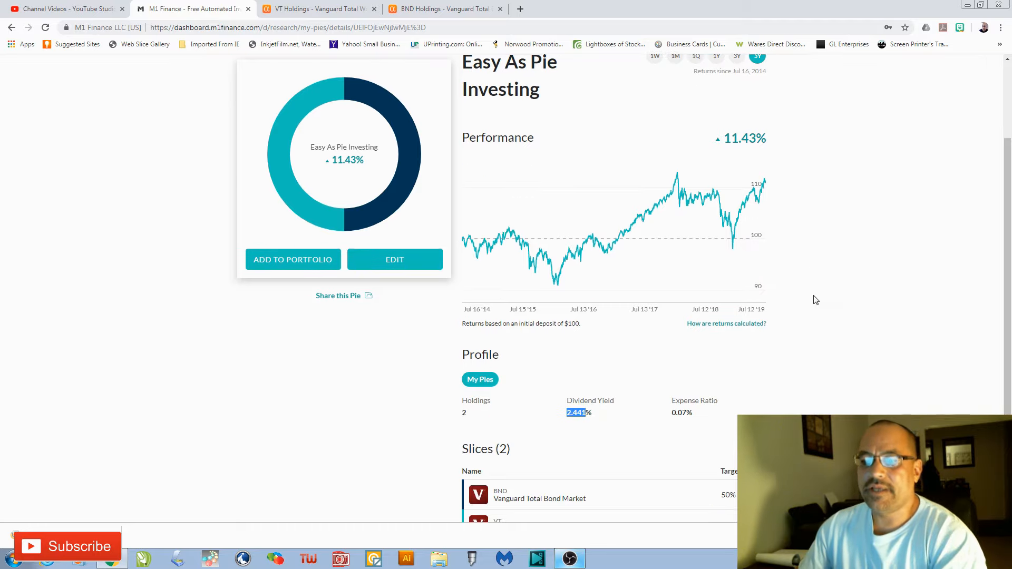
mouse_move(812, 298)
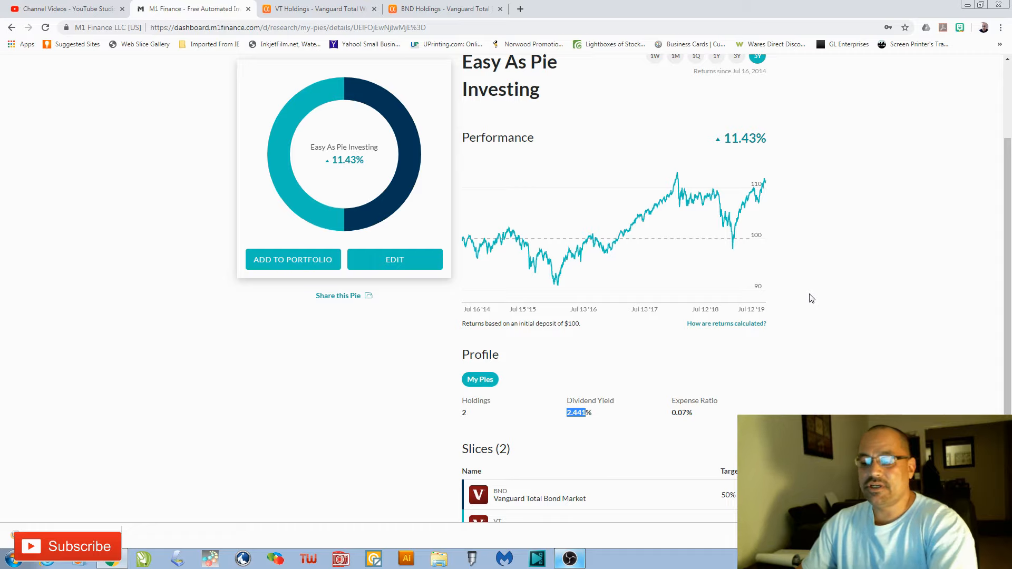
scroll("down", 3)
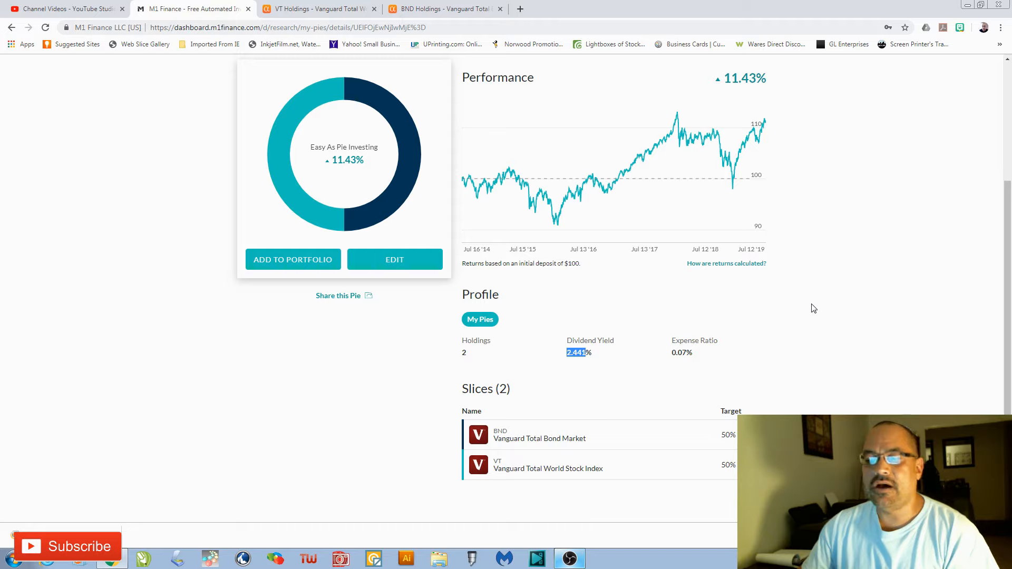
mouse_move(805, 316)
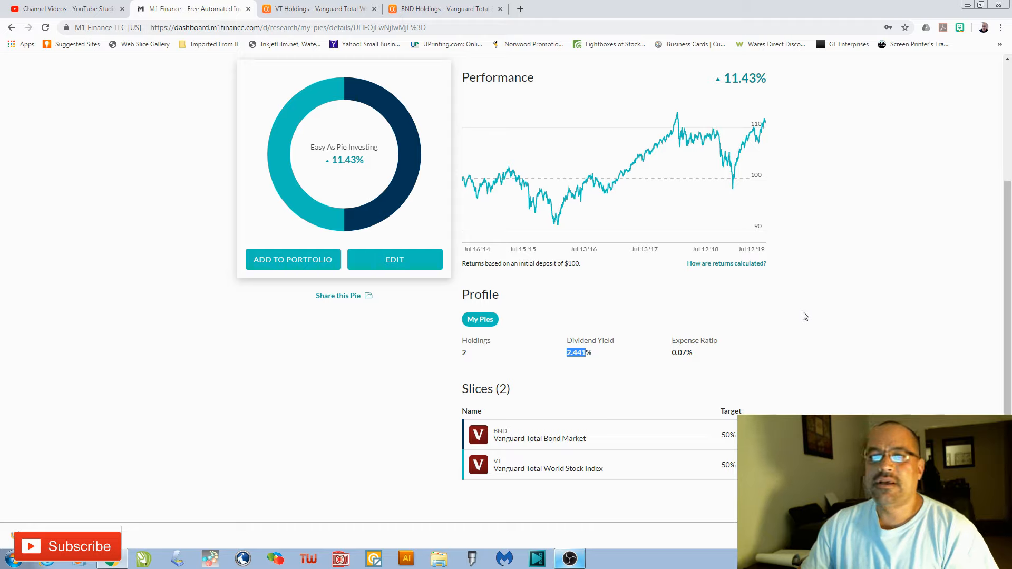
mouse_move(547, 468)
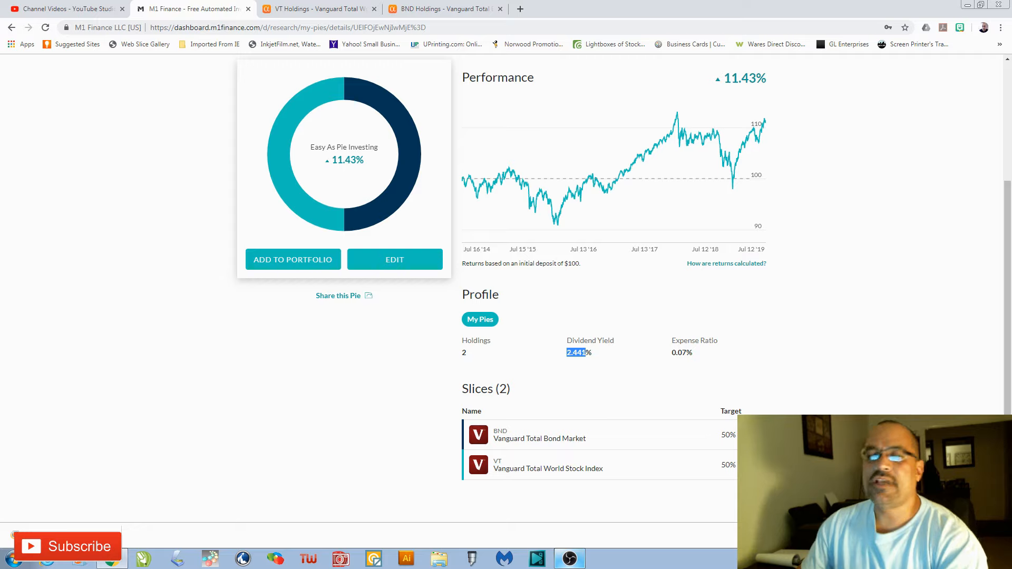
mouse_move(646, 464)
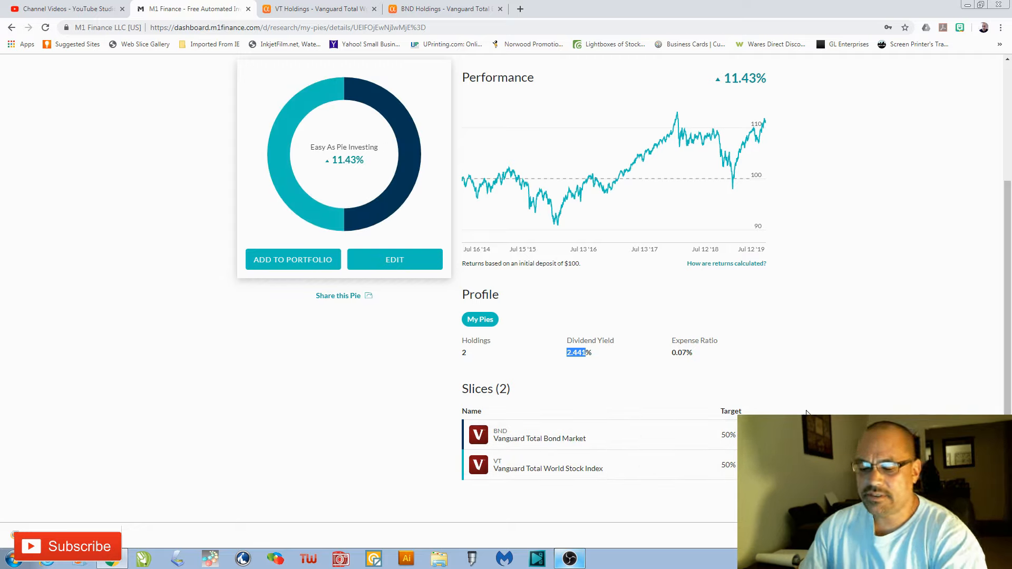
mouse_move(454, 363)
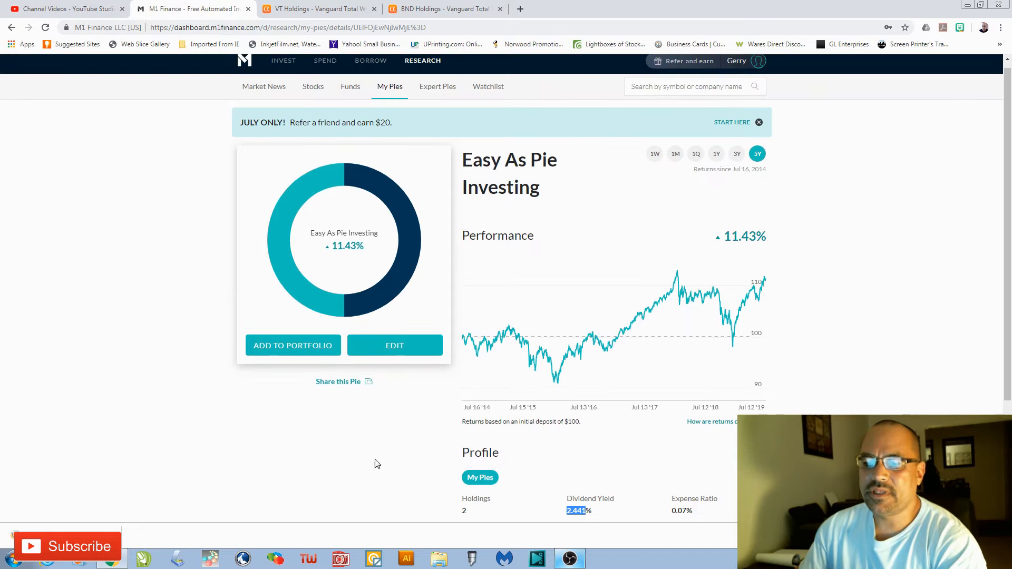
Set VT to 70% and BND to 30% in the Easy As Pie pie and save.
left_click(395, 345)
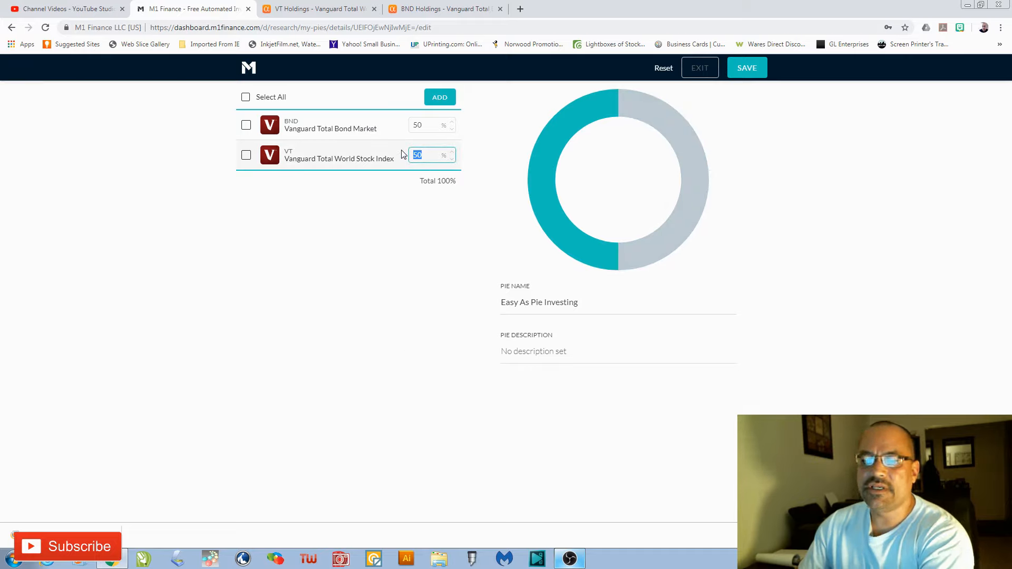
type("70")
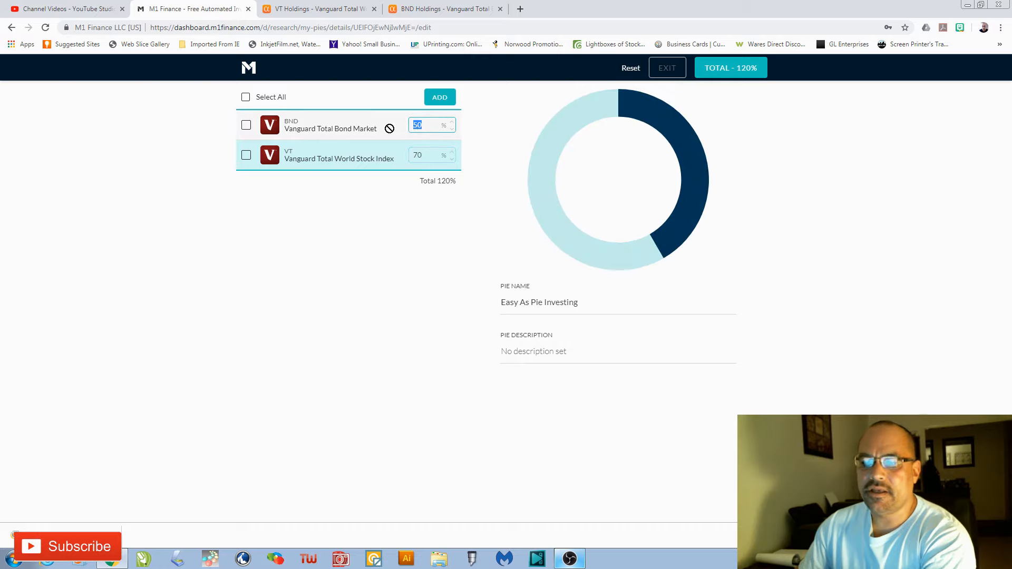
type("30")
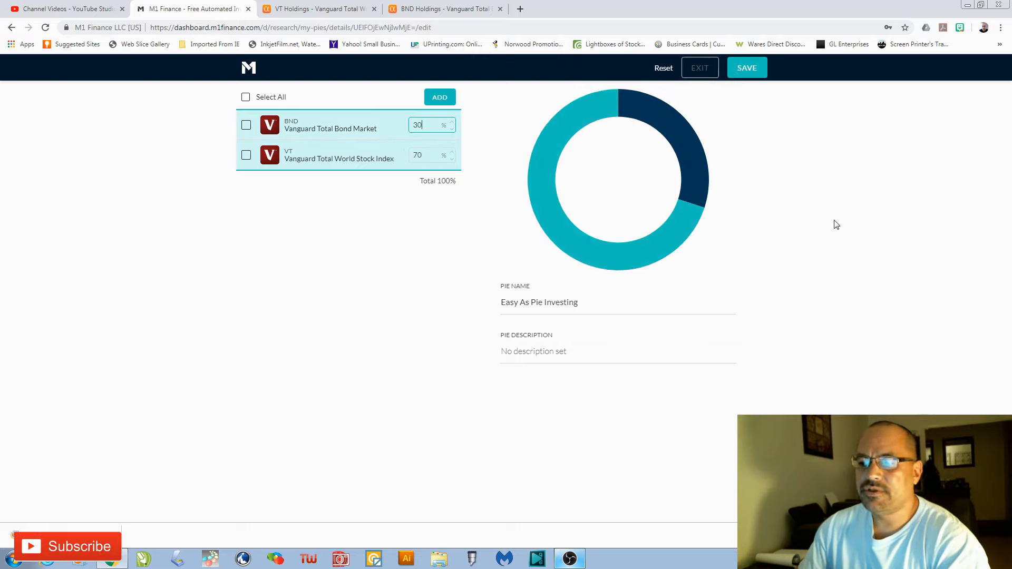
left_click(747, 67)
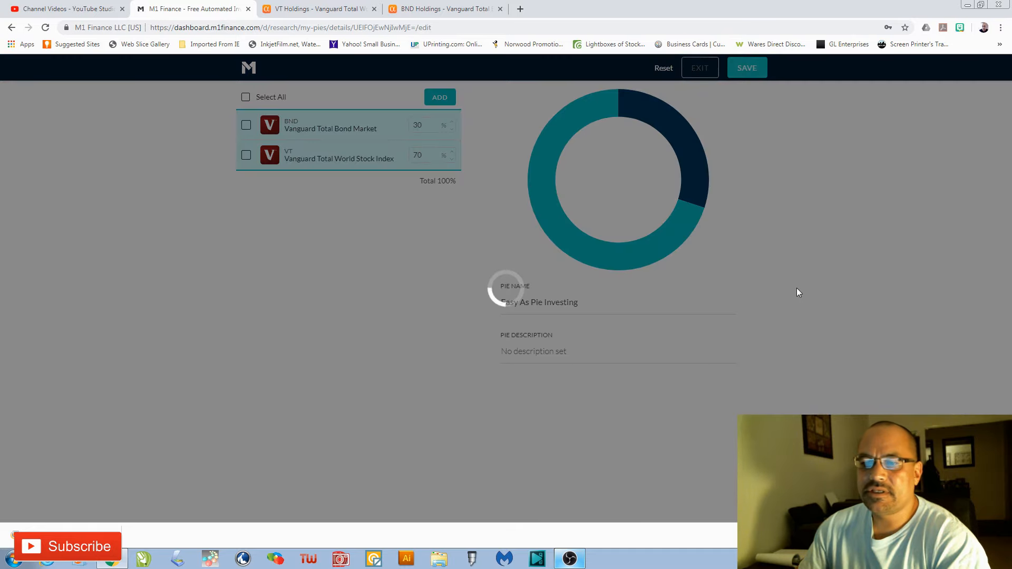
left_click(746, 67)
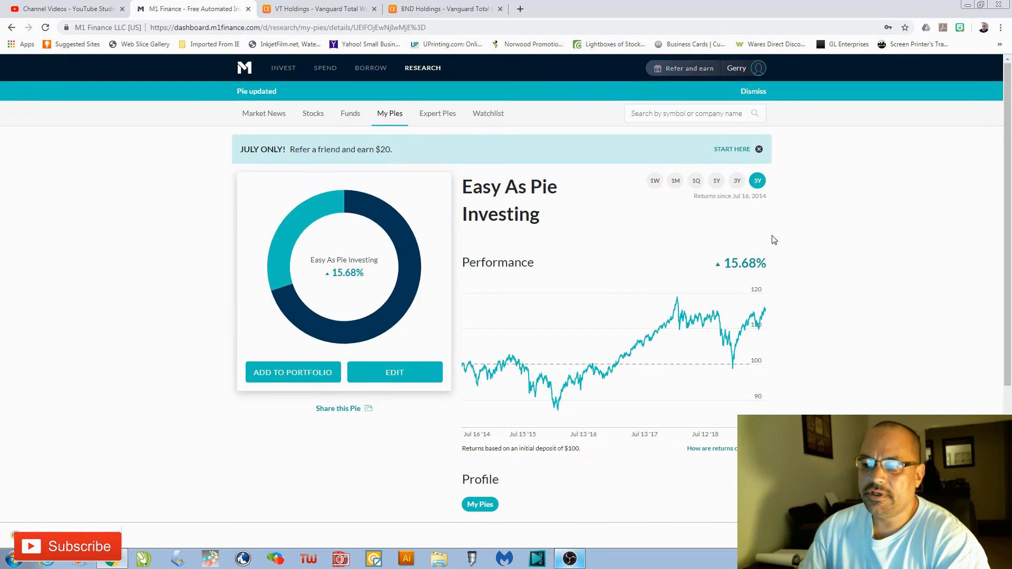
Scroll the saved pie's details: 2.299% yield, 0.08% expense ratio, VT 70%, BND 30%.
scroll("down", 3)
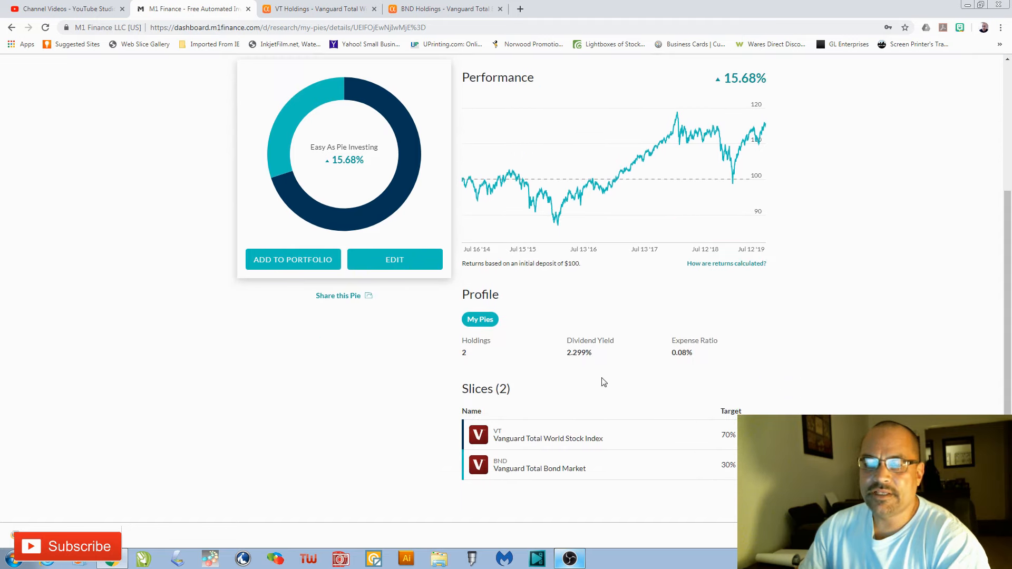
mouse_move(731, 386)
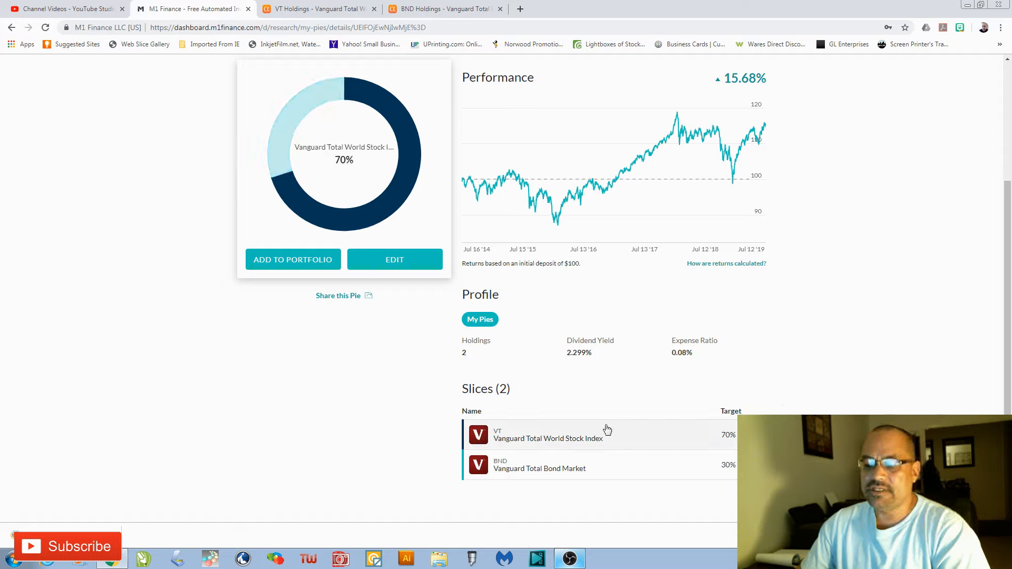
mouse_move(503, 468)
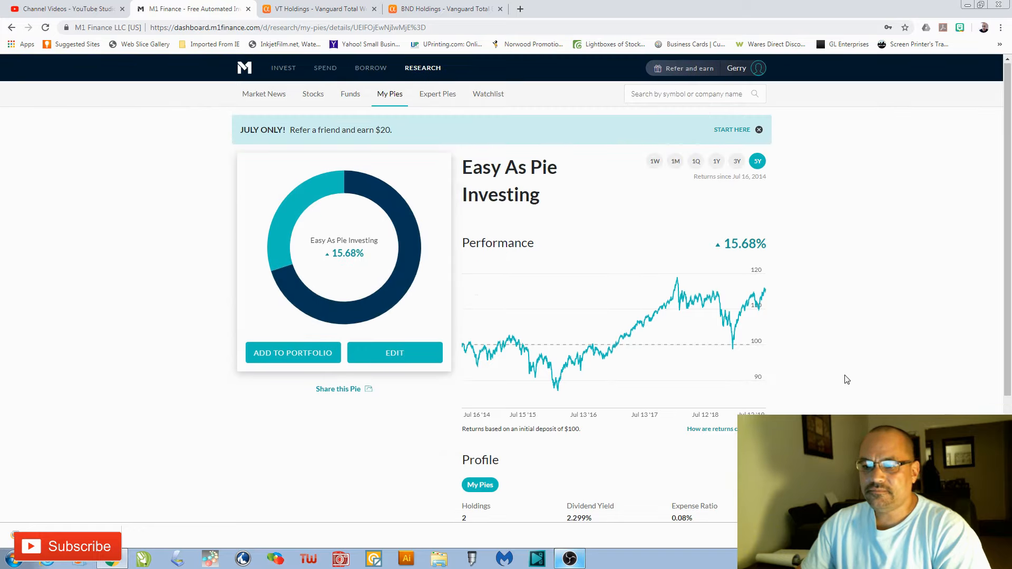
mouse_move(545, 97)
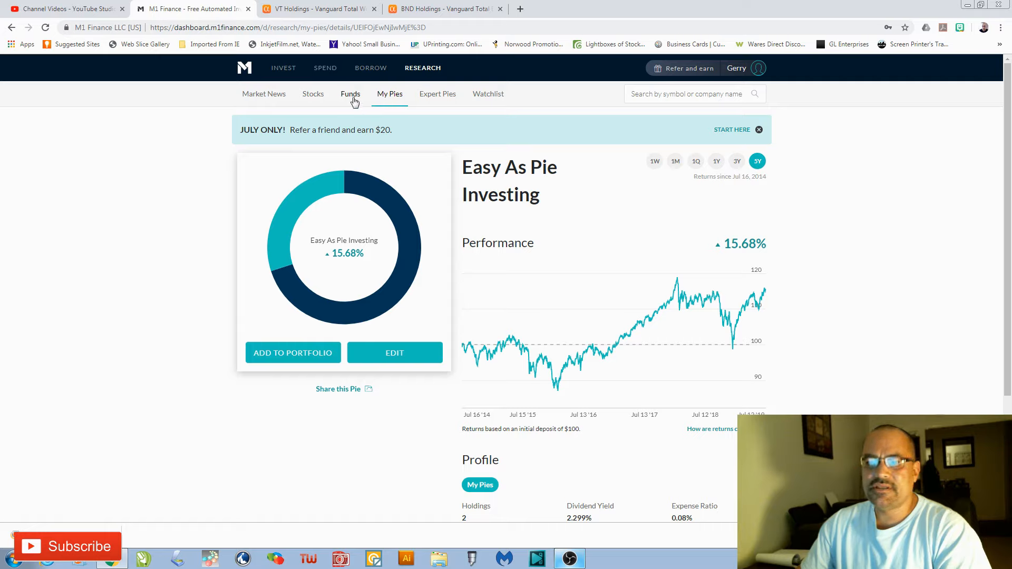
mouse_move(521, 111)
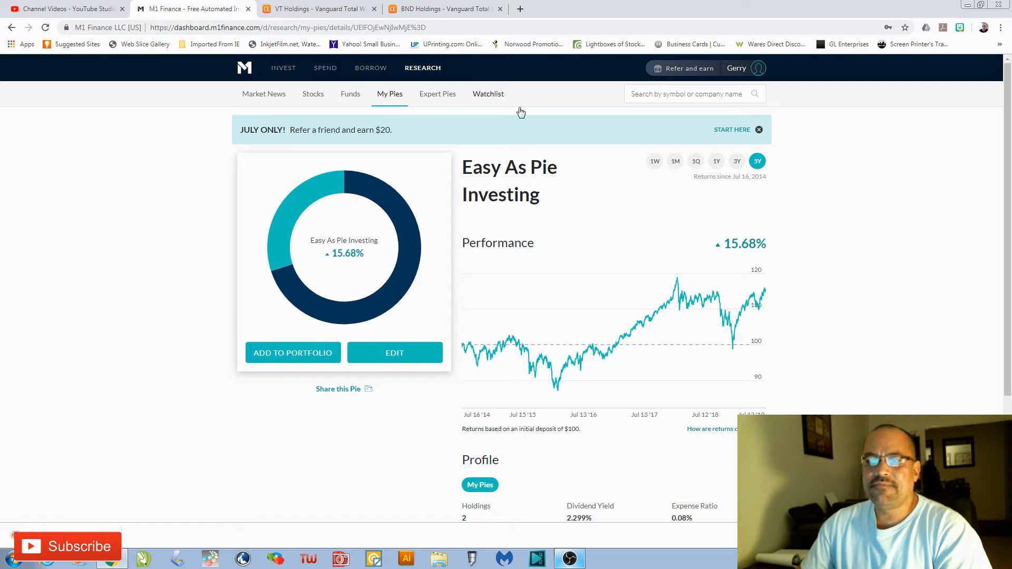
mouse_move(842, 257)
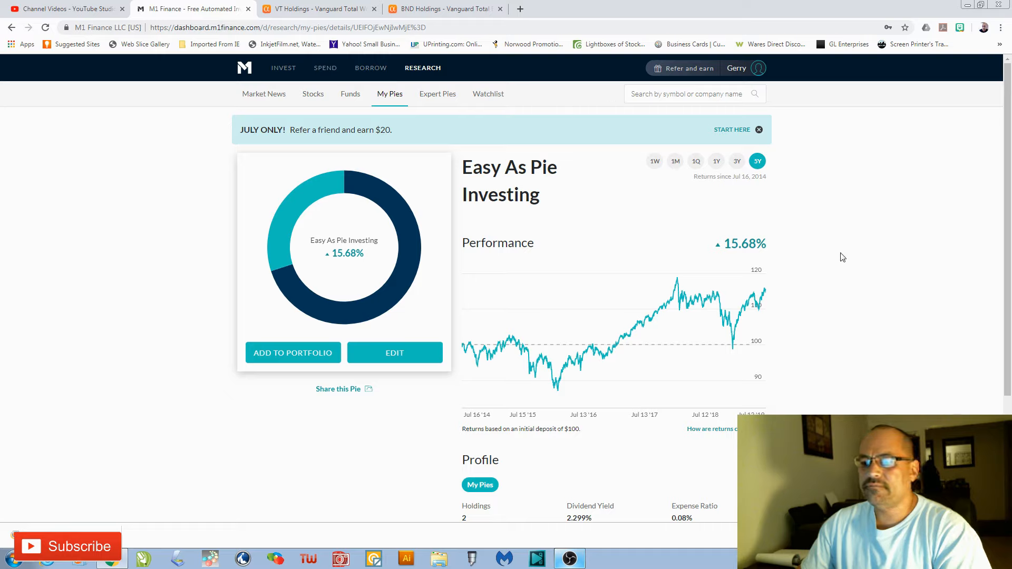
mouse_move(828, 248)
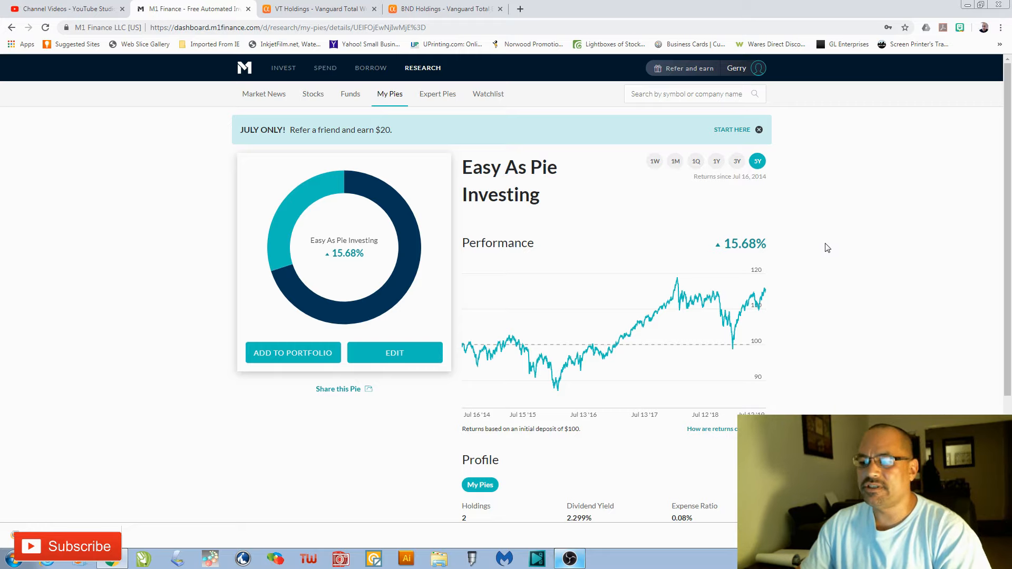
scroll("down", 3)
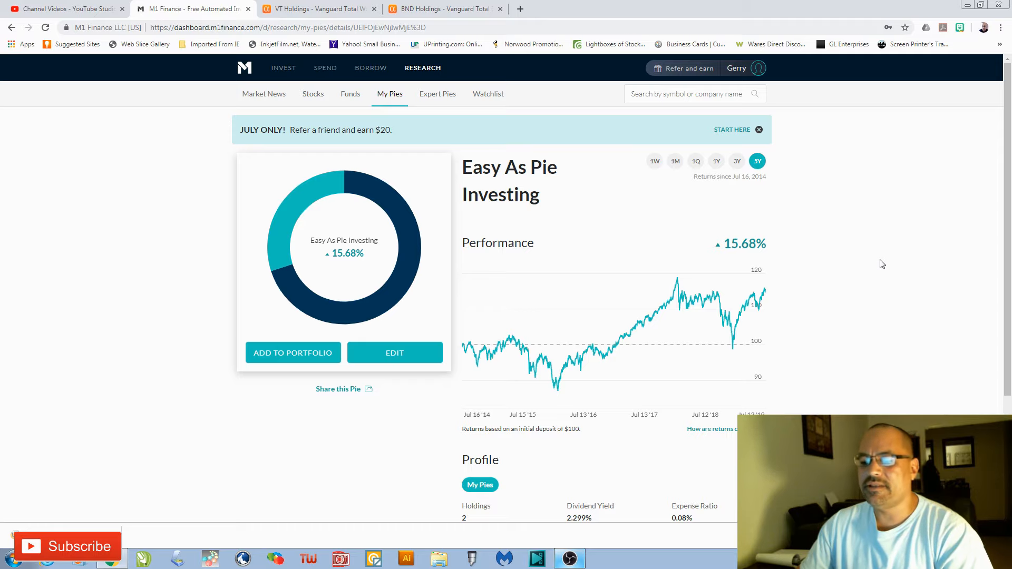
scroll("down", 3)
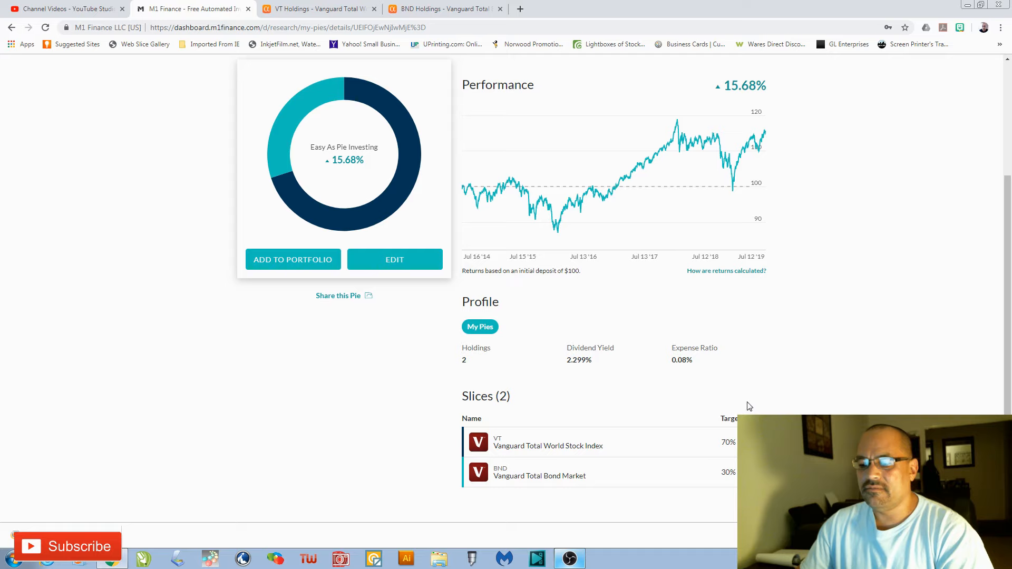
scroll("up", 3)
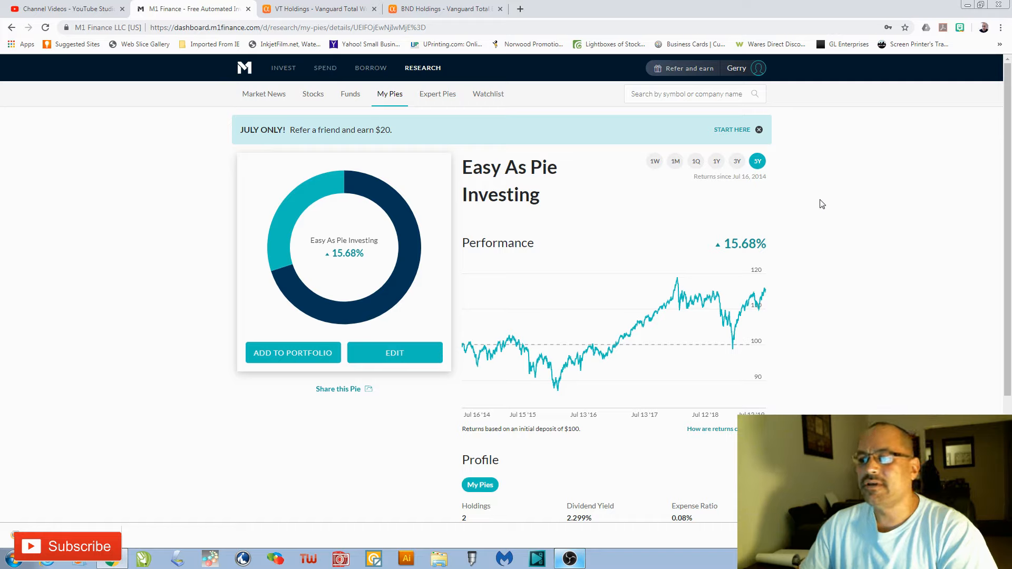
mouse_move(825, 204)
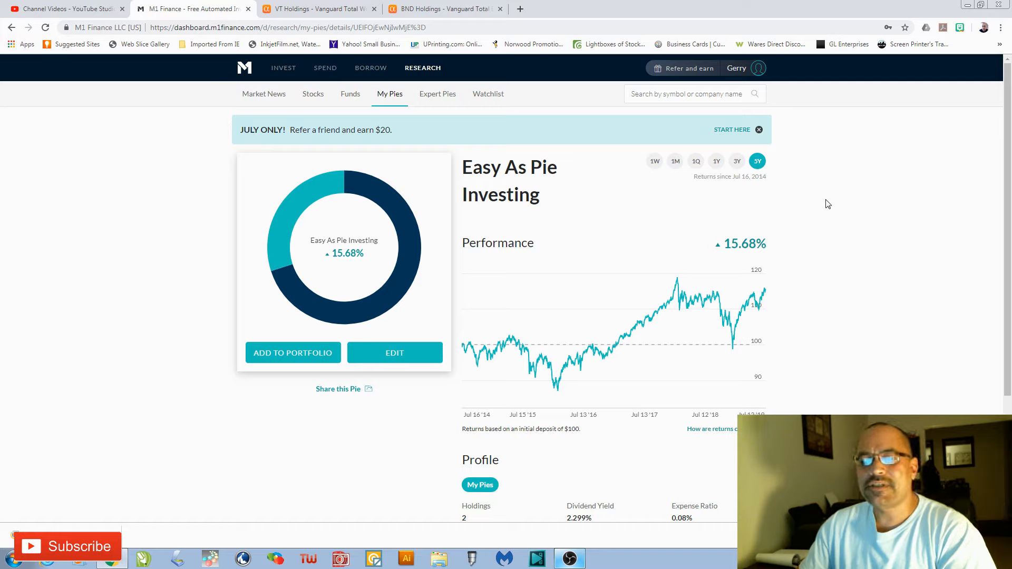
mouse_move(824, 187)
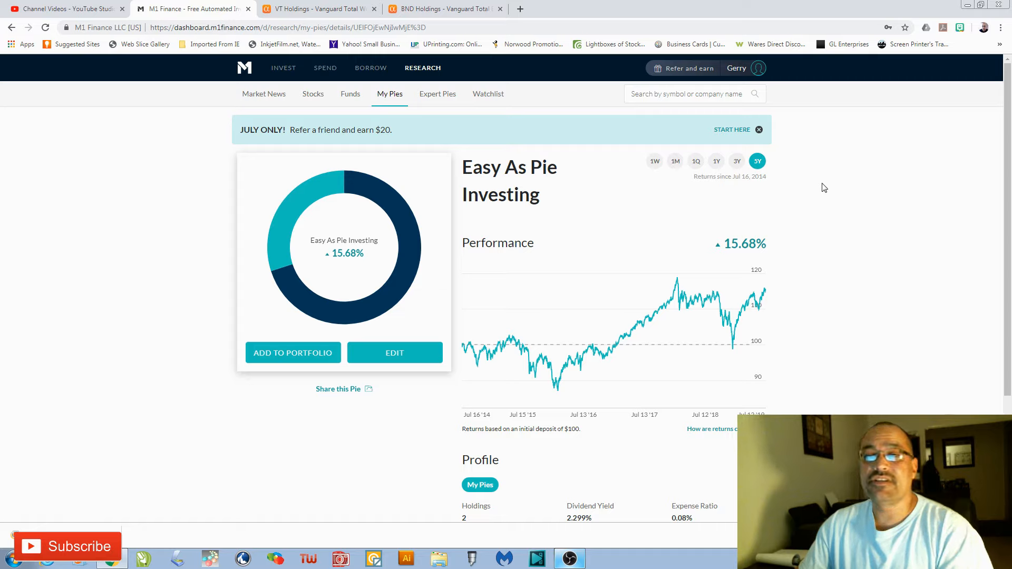
mouse_move(846, 161)
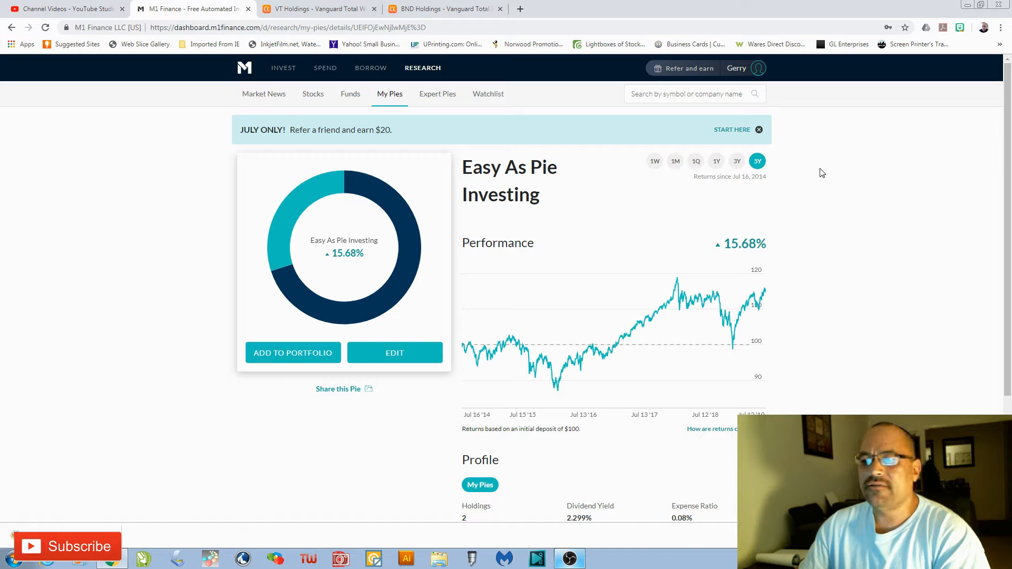
mouse_move(837, 233)
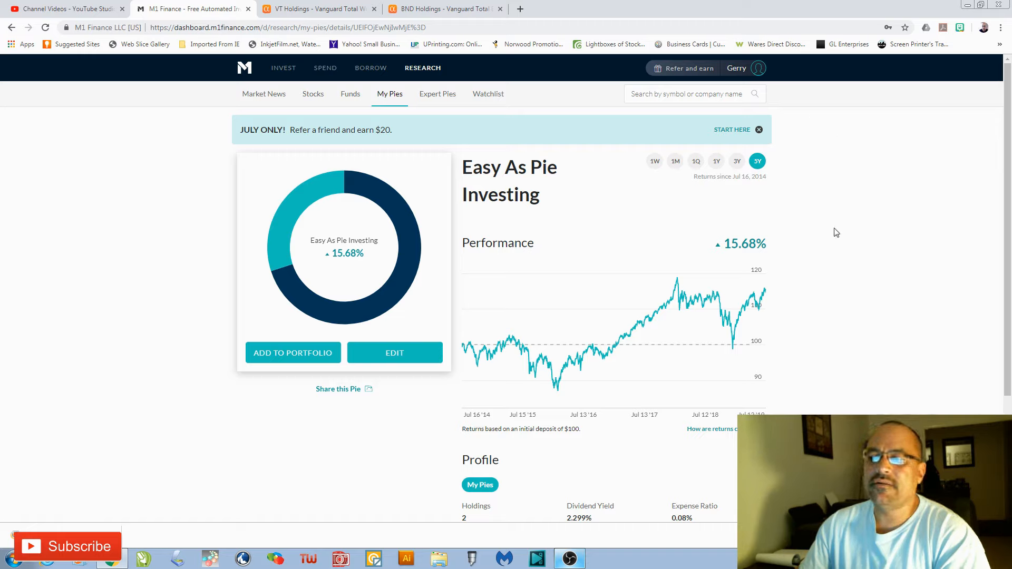
scroll("down", 3)
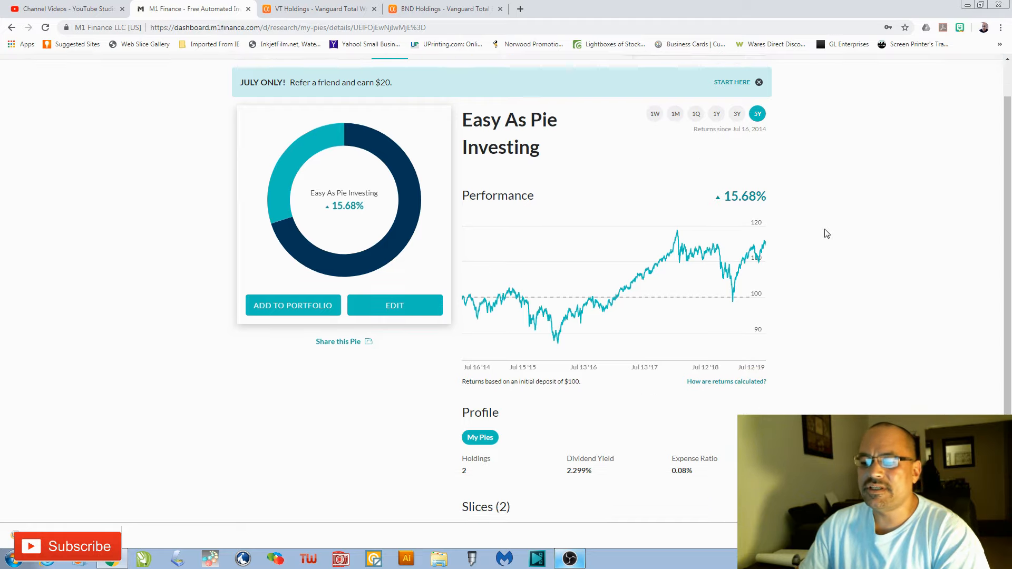
scroll("down", 3)
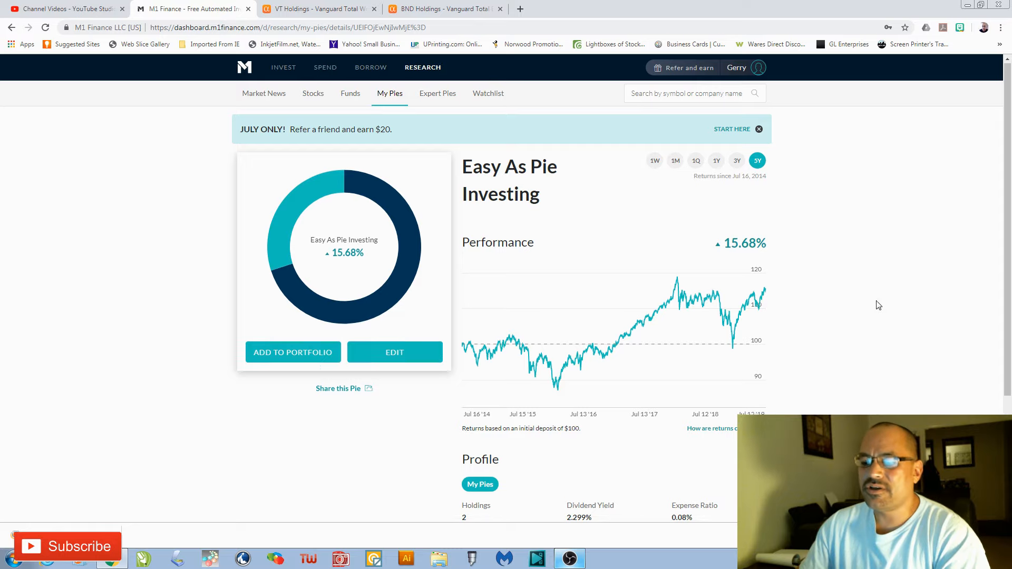
scroll("down", 3)
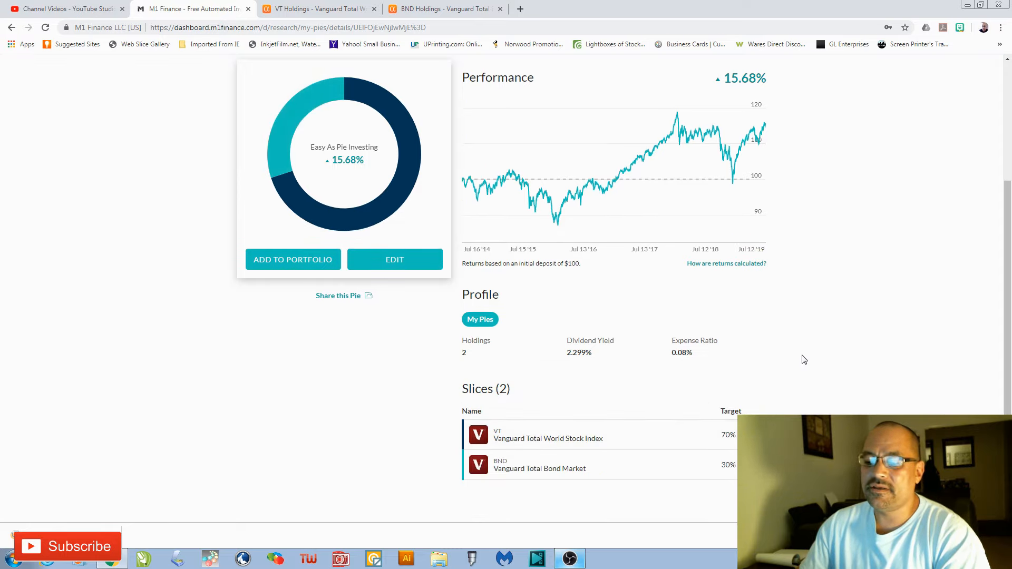
mouse_move(800, 357)
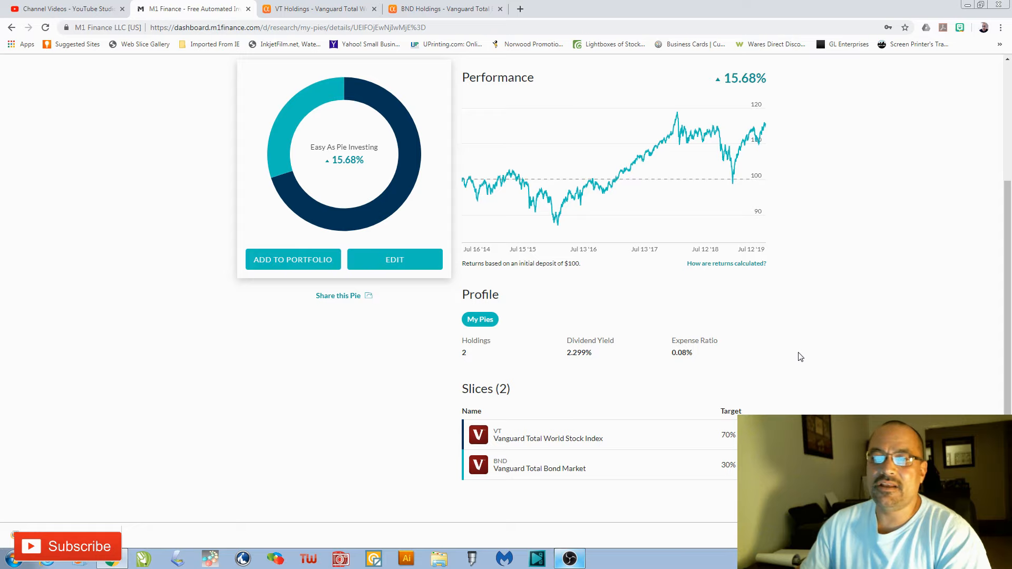
mouse_move(825, 354)
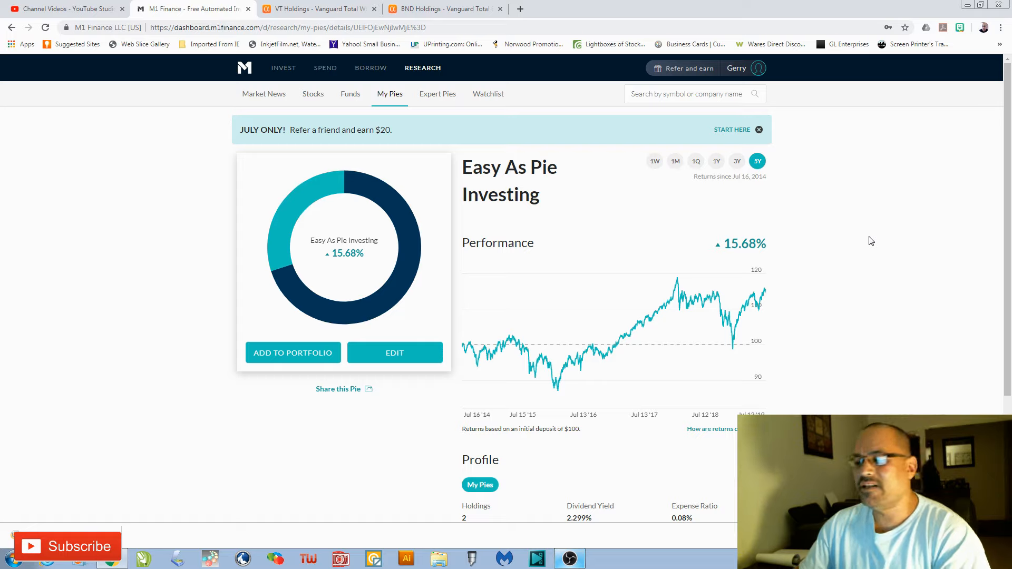
mouse_move(868, 239)
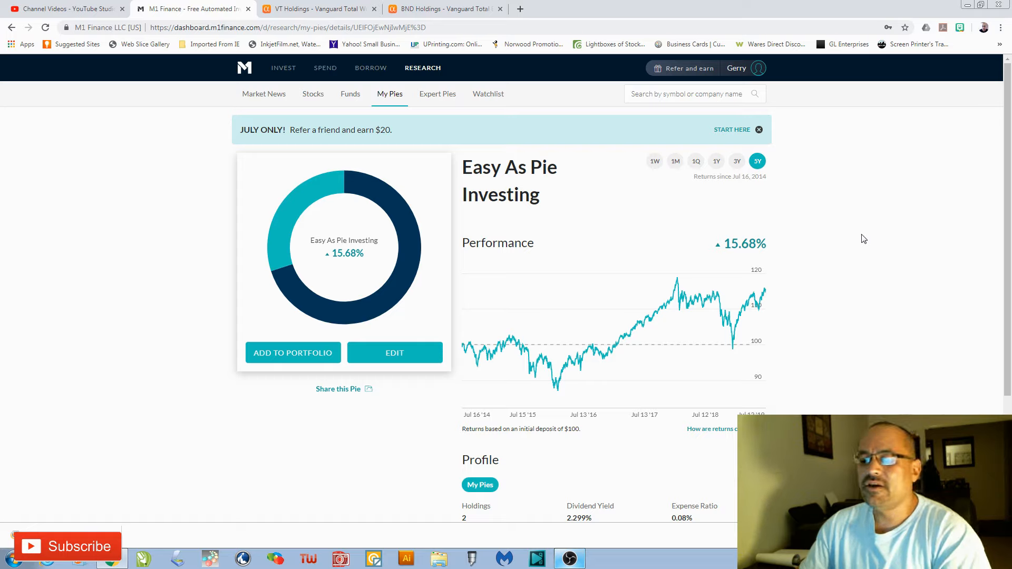
mouse_move(854, 275)
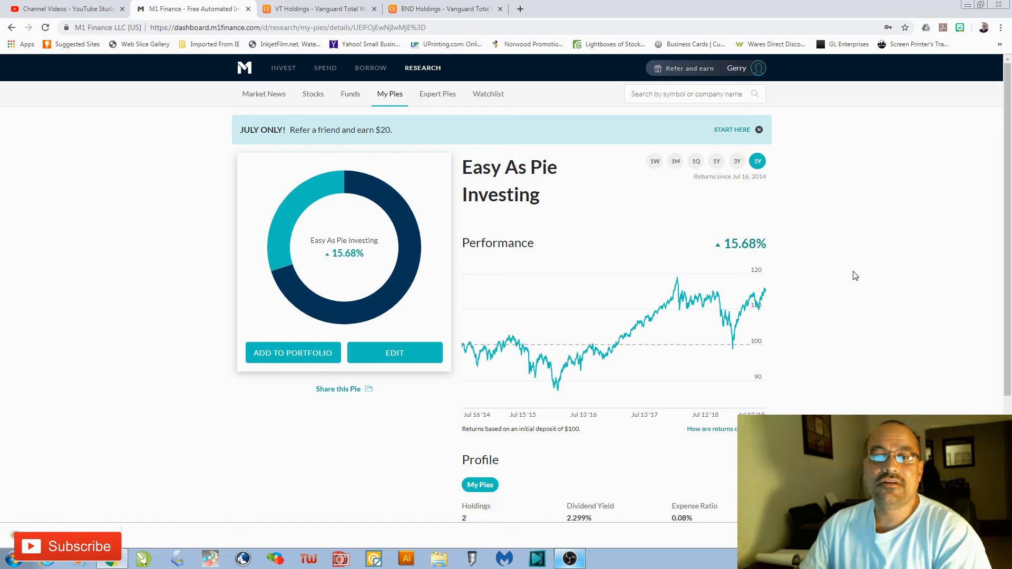
mouse_move(849, 265)
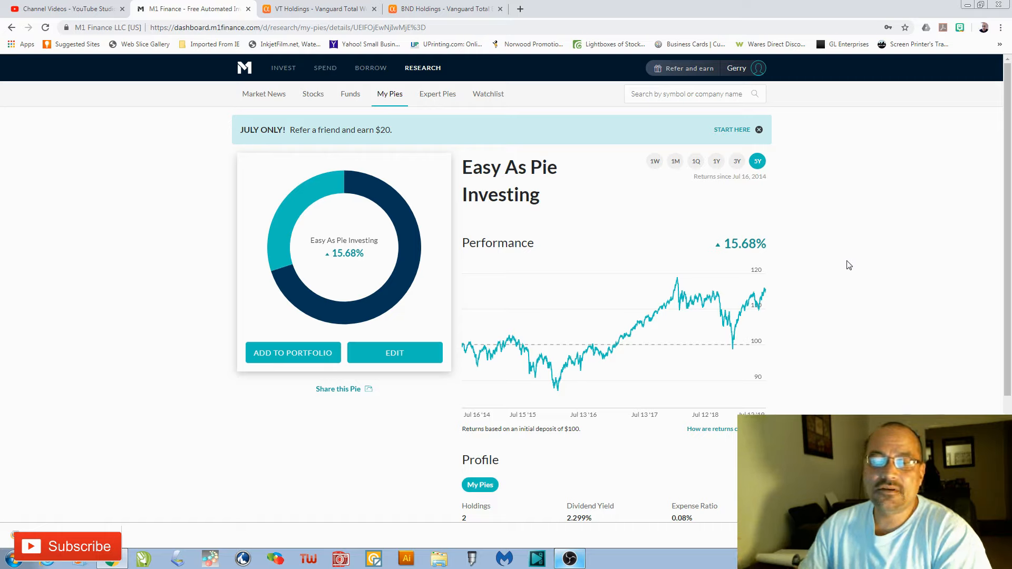
mouse_move(847, 221)
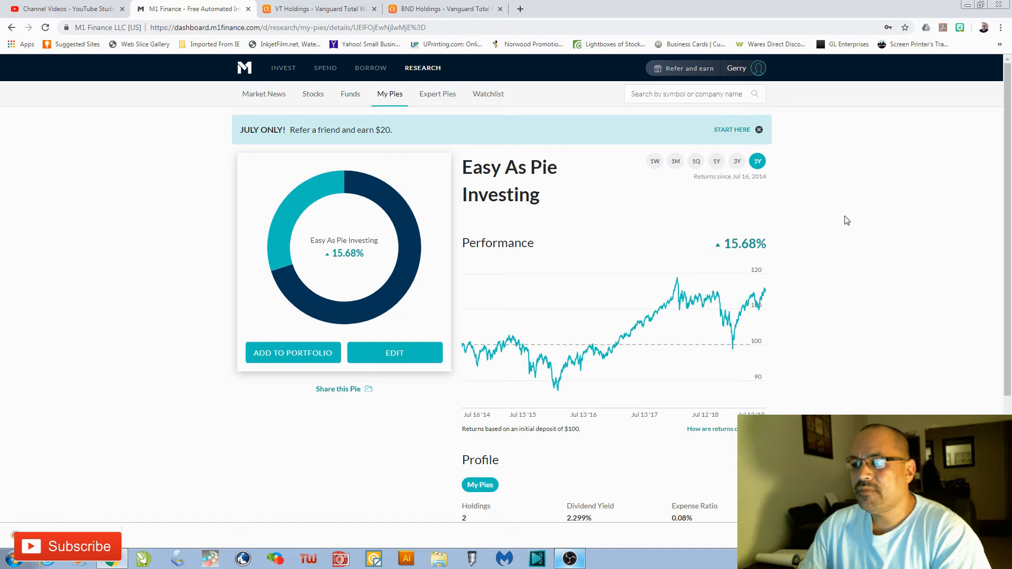
mouse_move(842, 197)
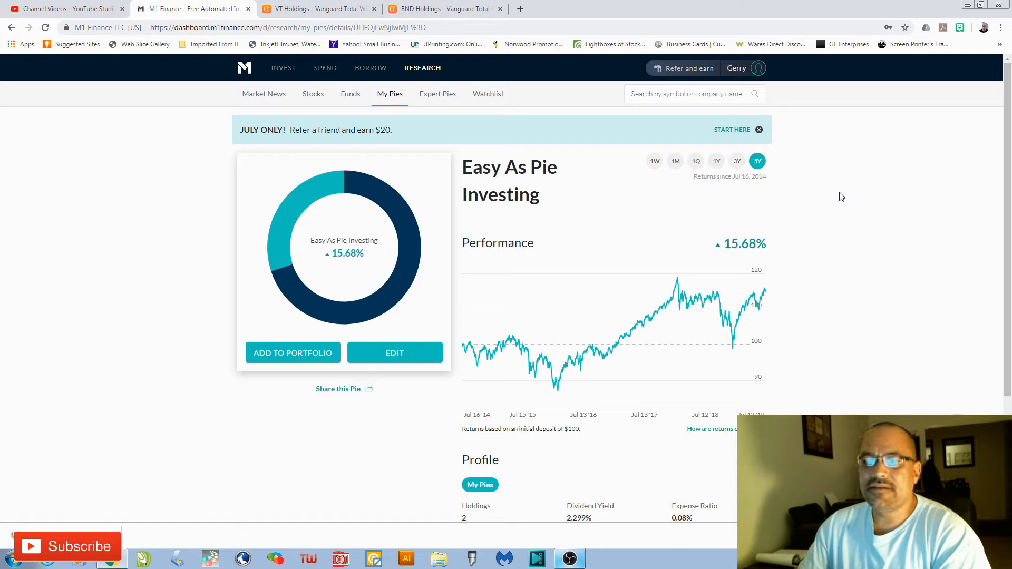
mouse_move(840, 179)
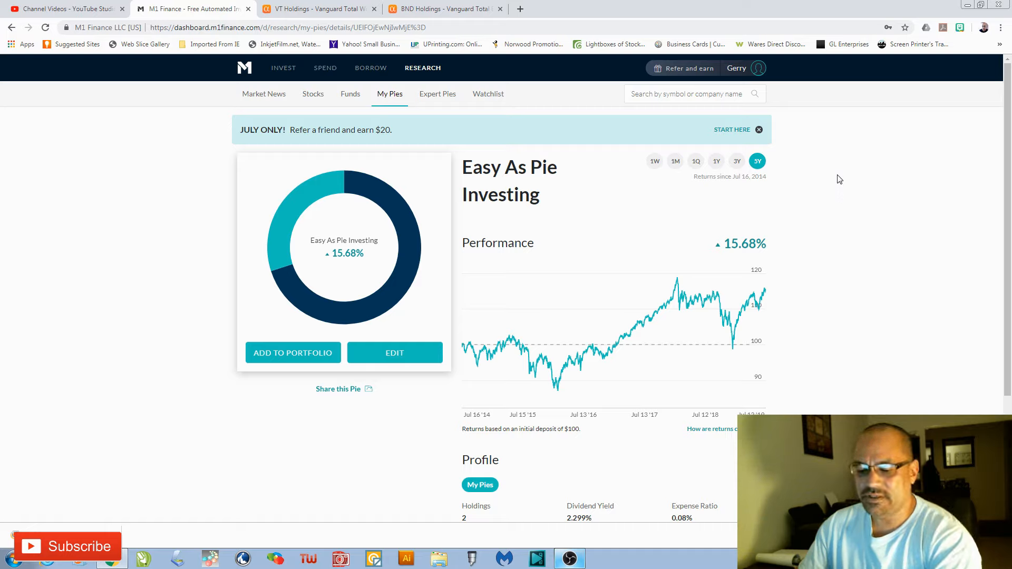